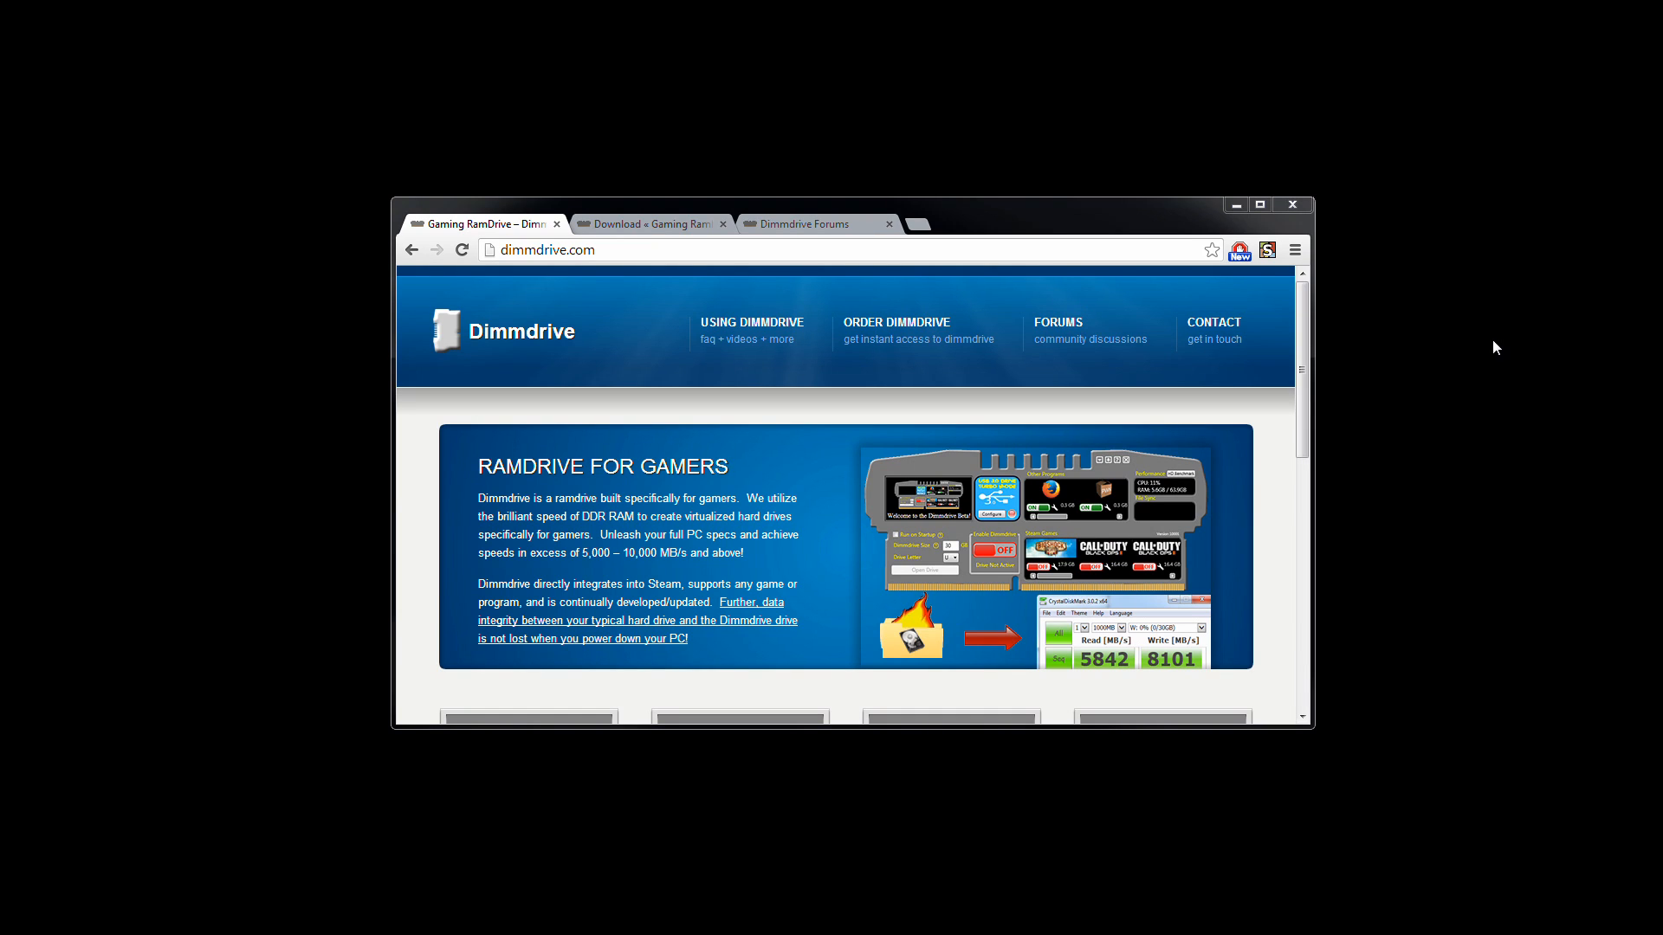
mouse_move(1477, 337)
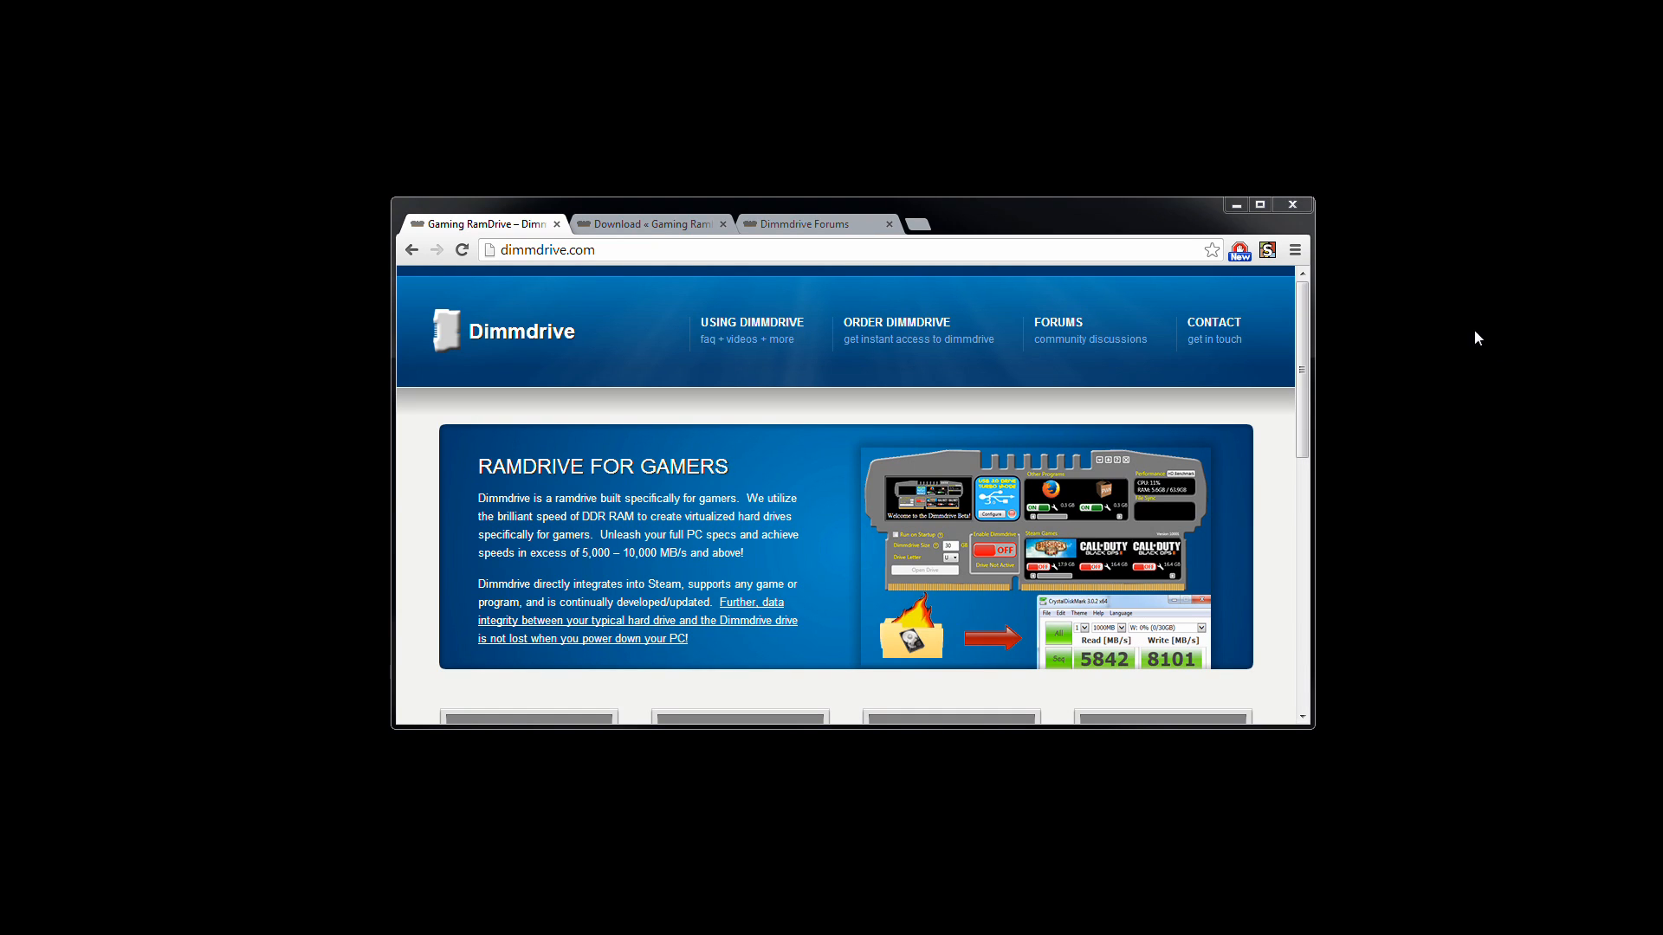
mouse_move(897, 339)
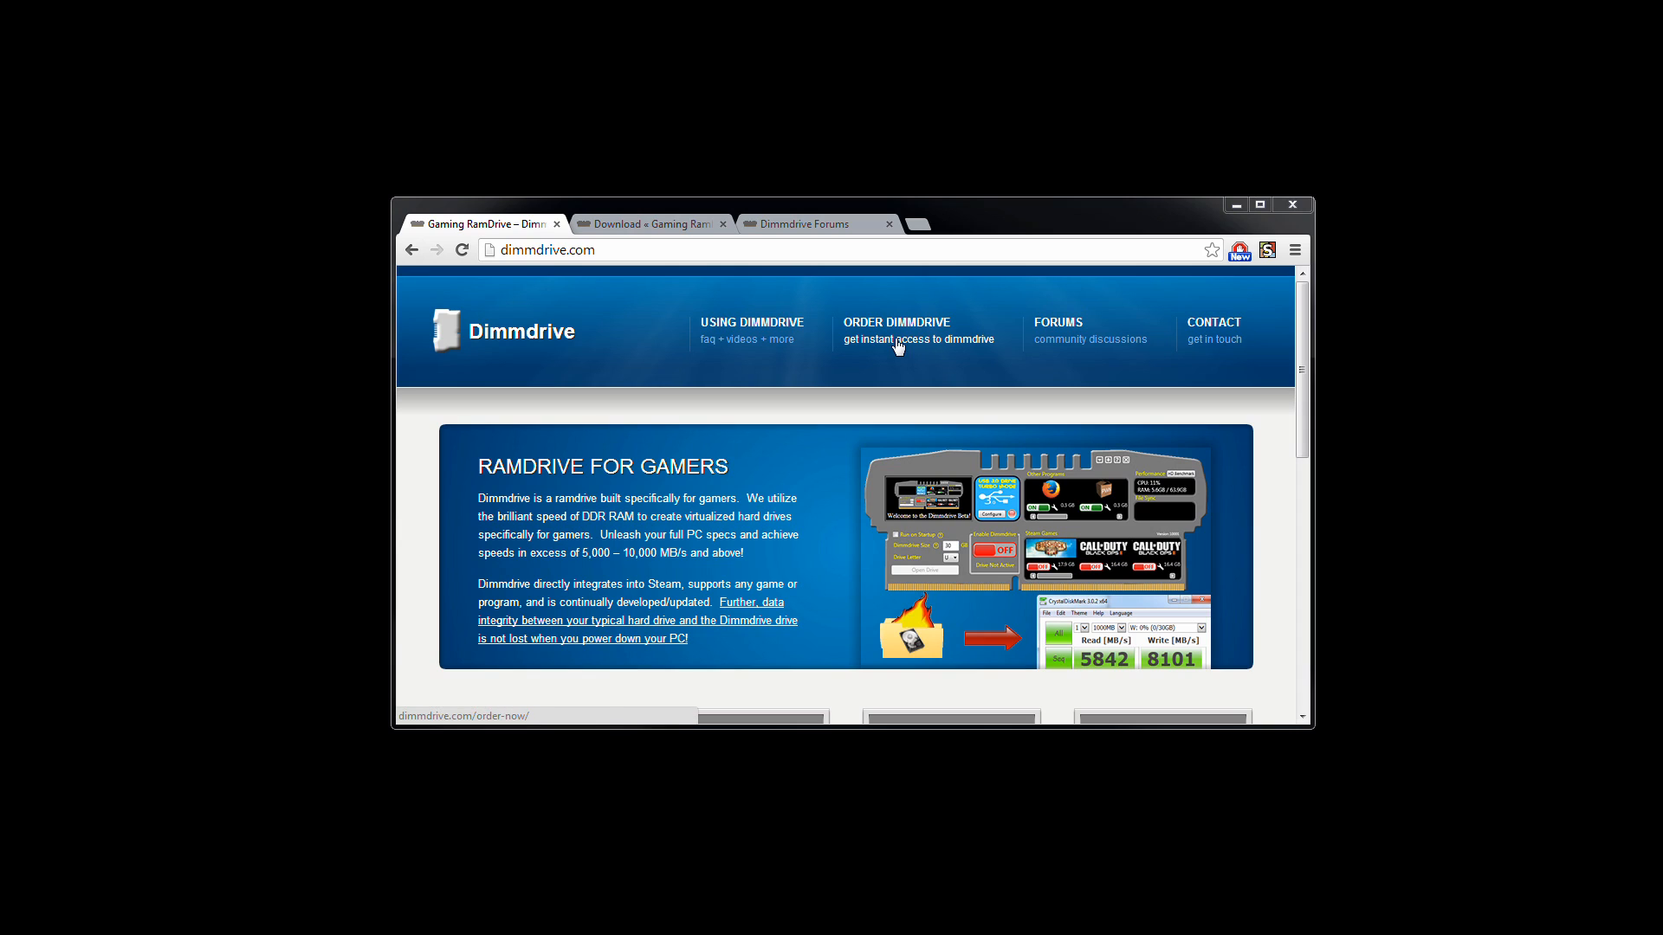
Switch to the Dimmdrive download page in Chrome.
click(649, 224)
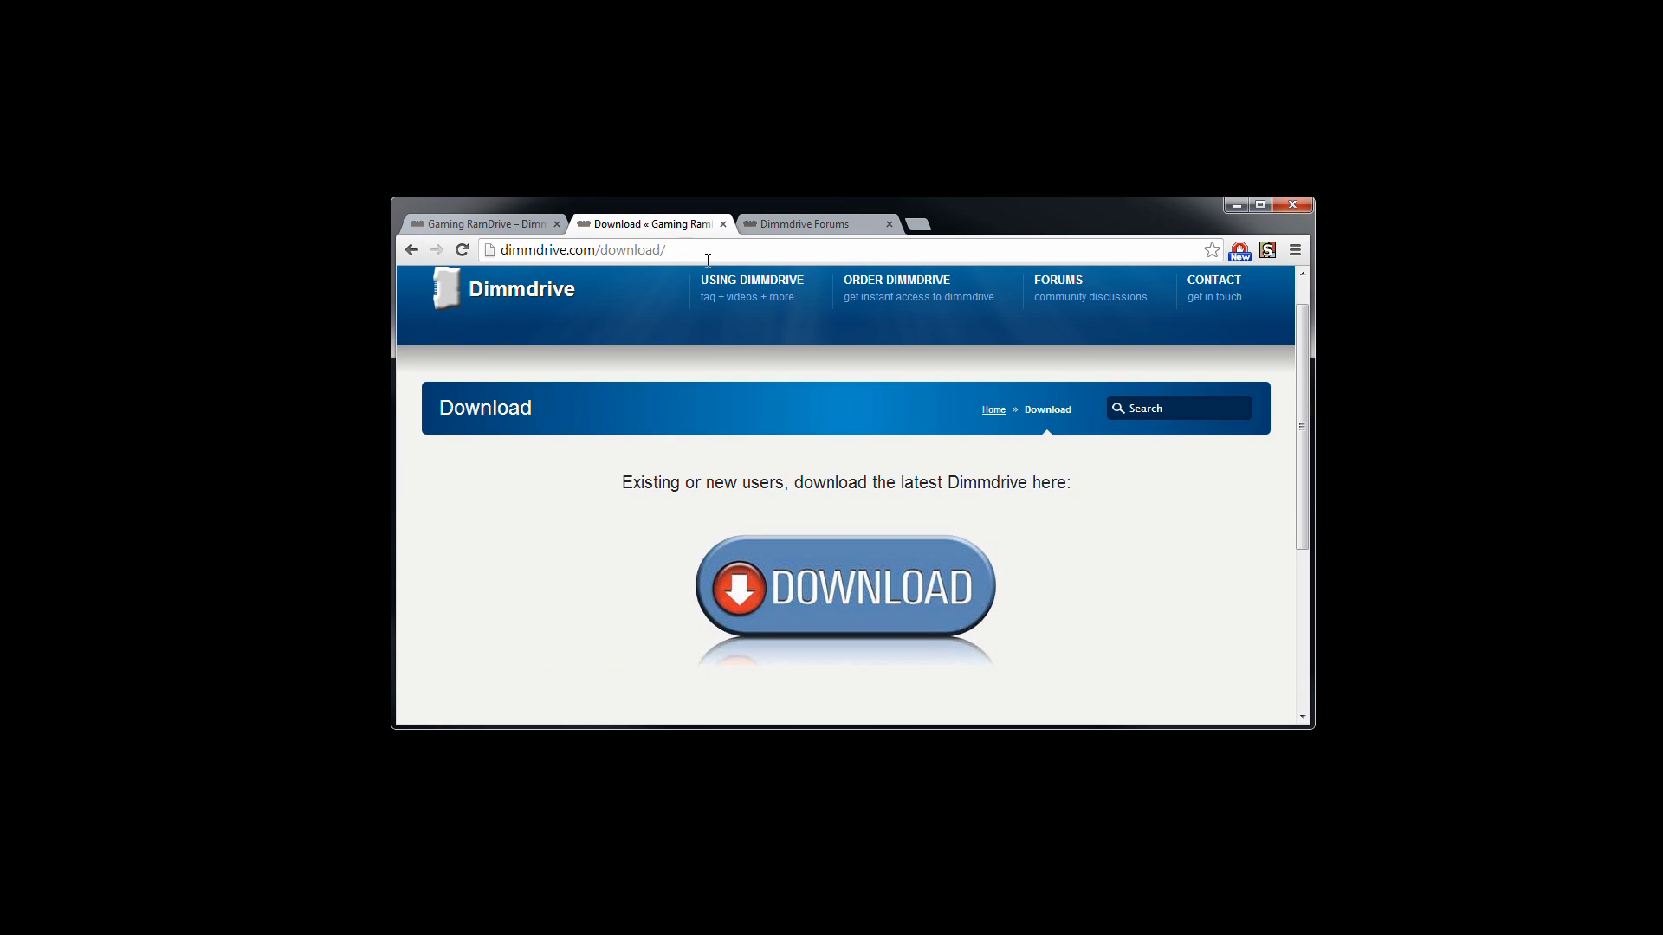
mouse_move(827, 544)
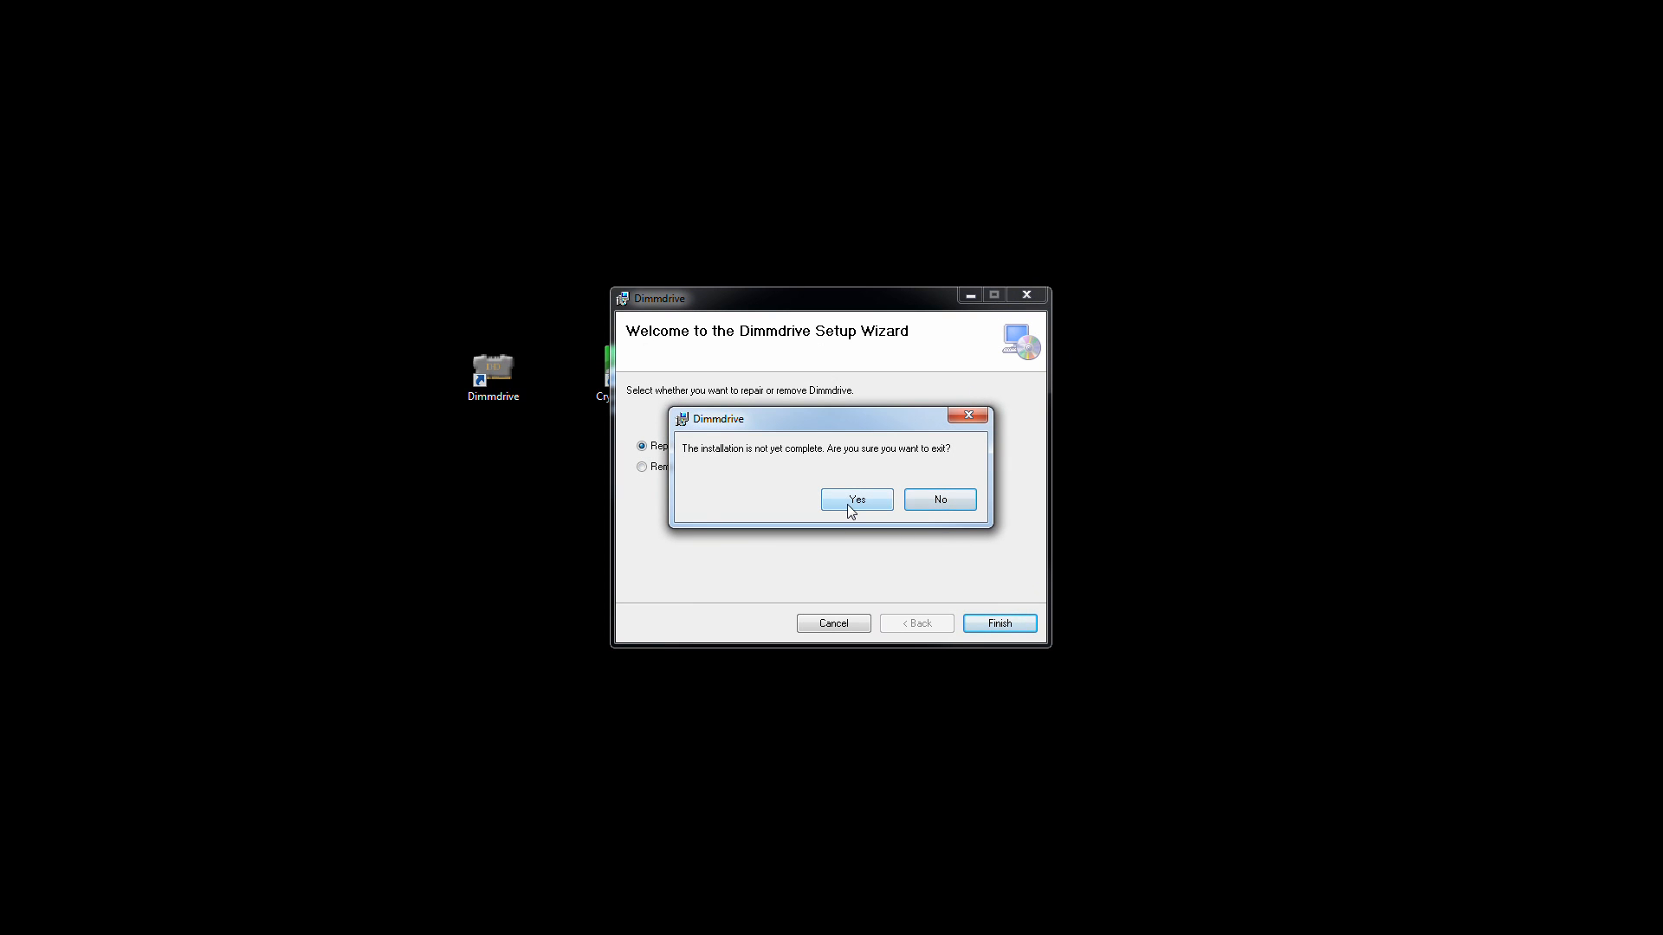
Confirm exiting the unfinished Dimmdrive setup.
click(855, 498)
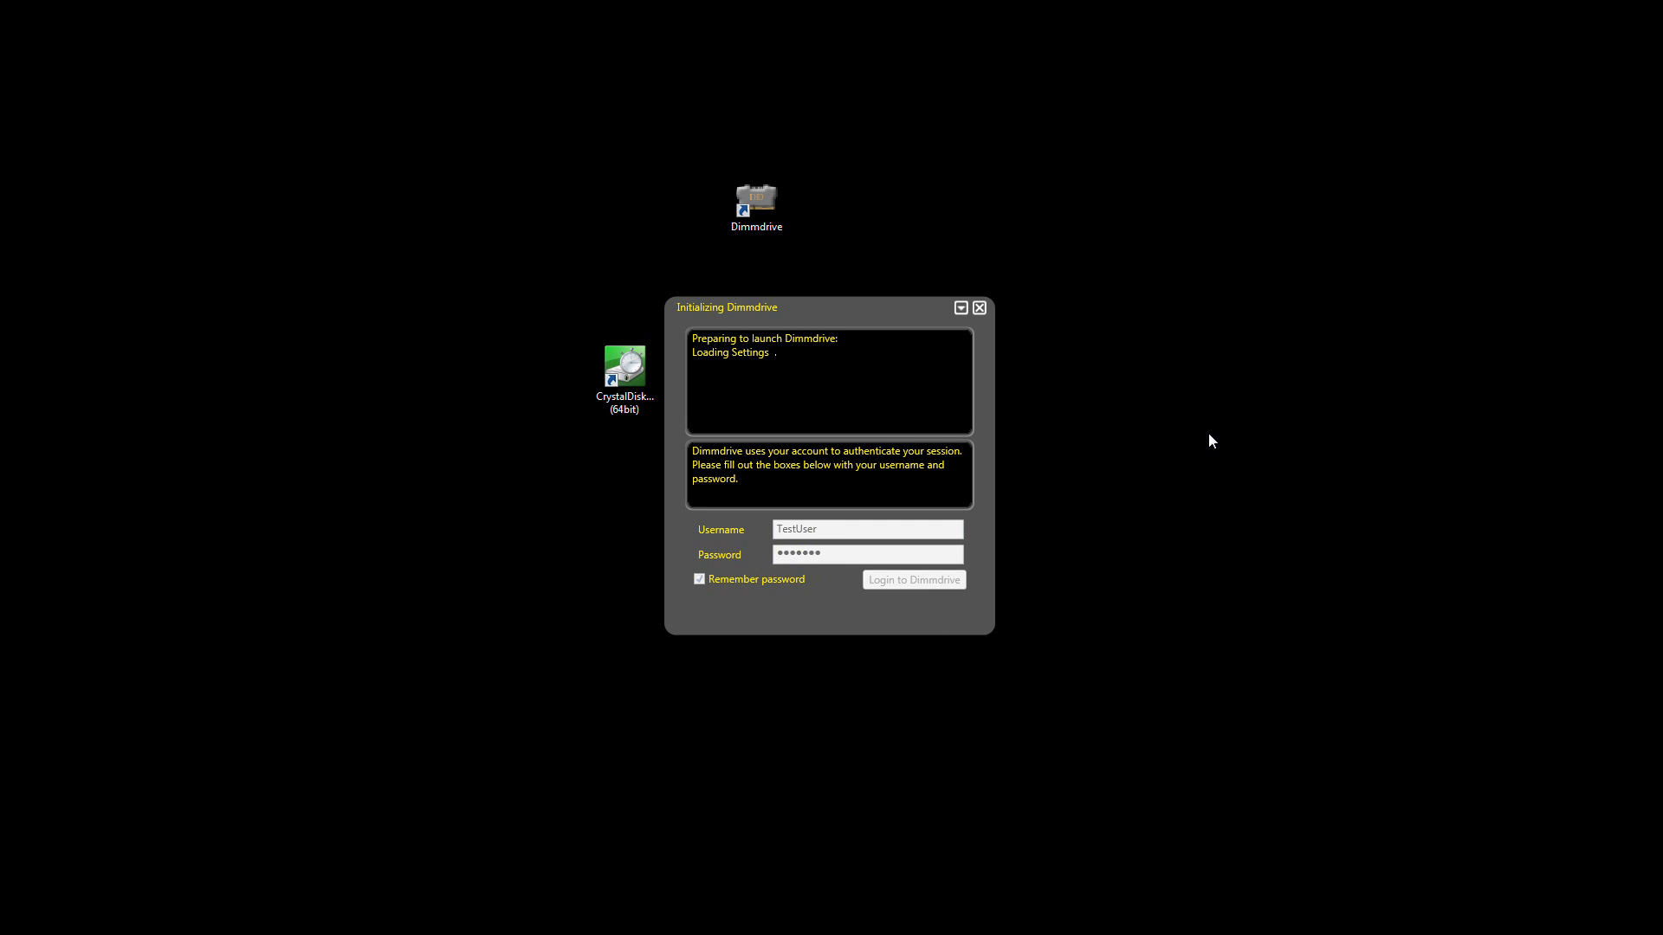
mouse_move(734, 344)
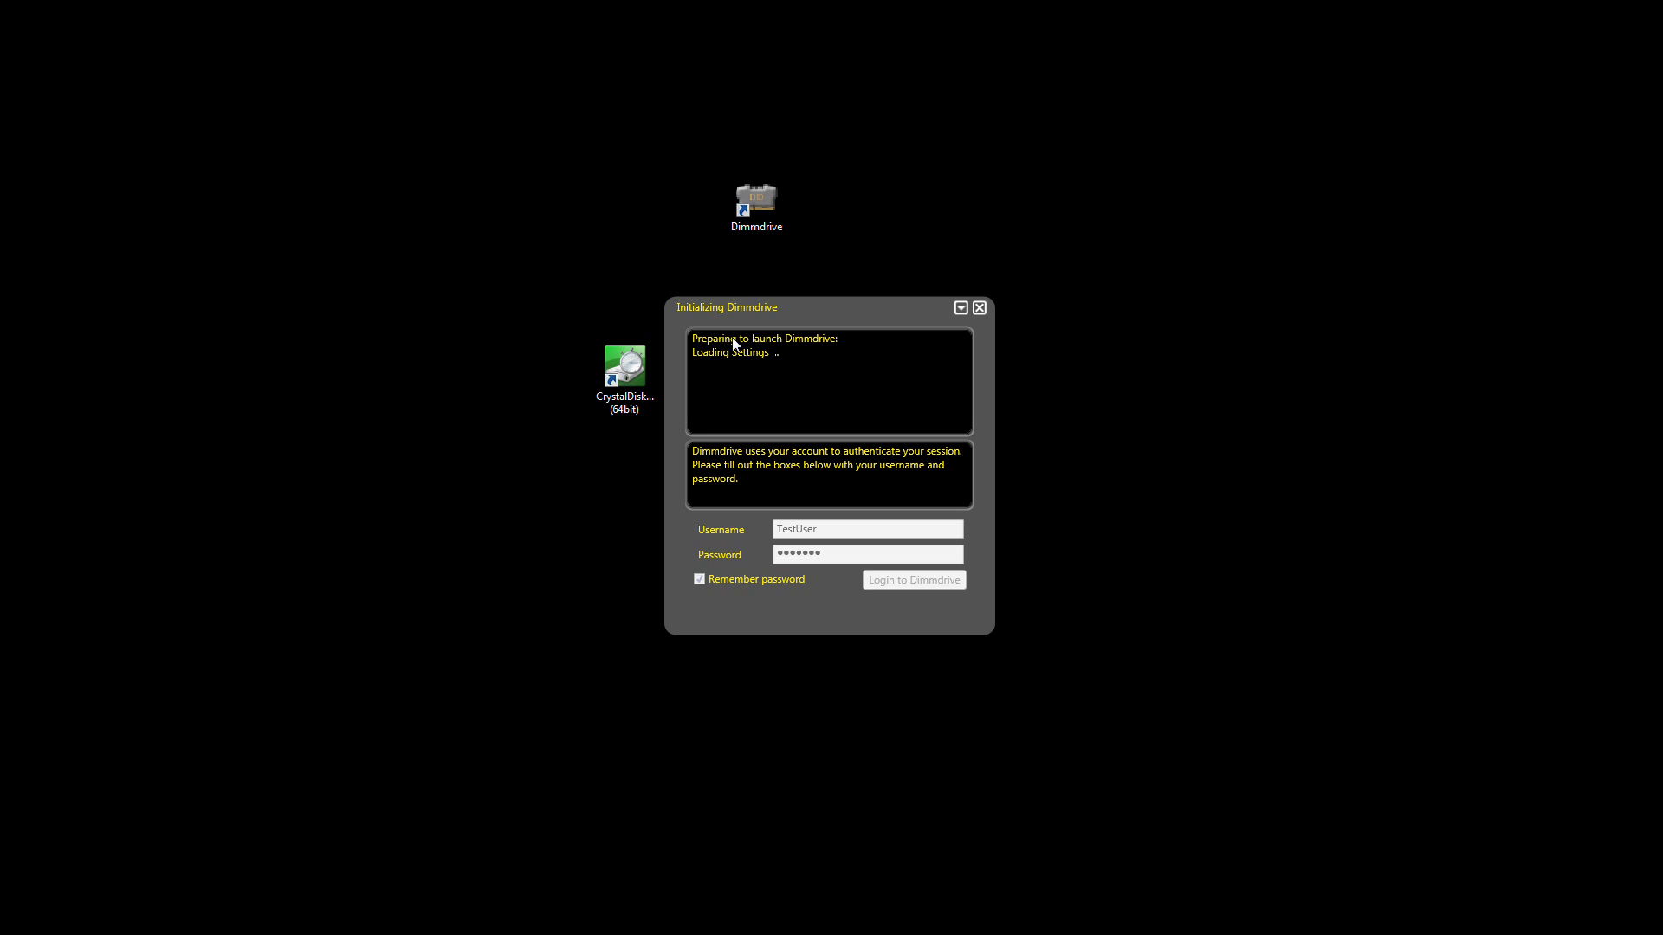
Log in to Dimmdrive with the saved username and password.
click(912, 580)
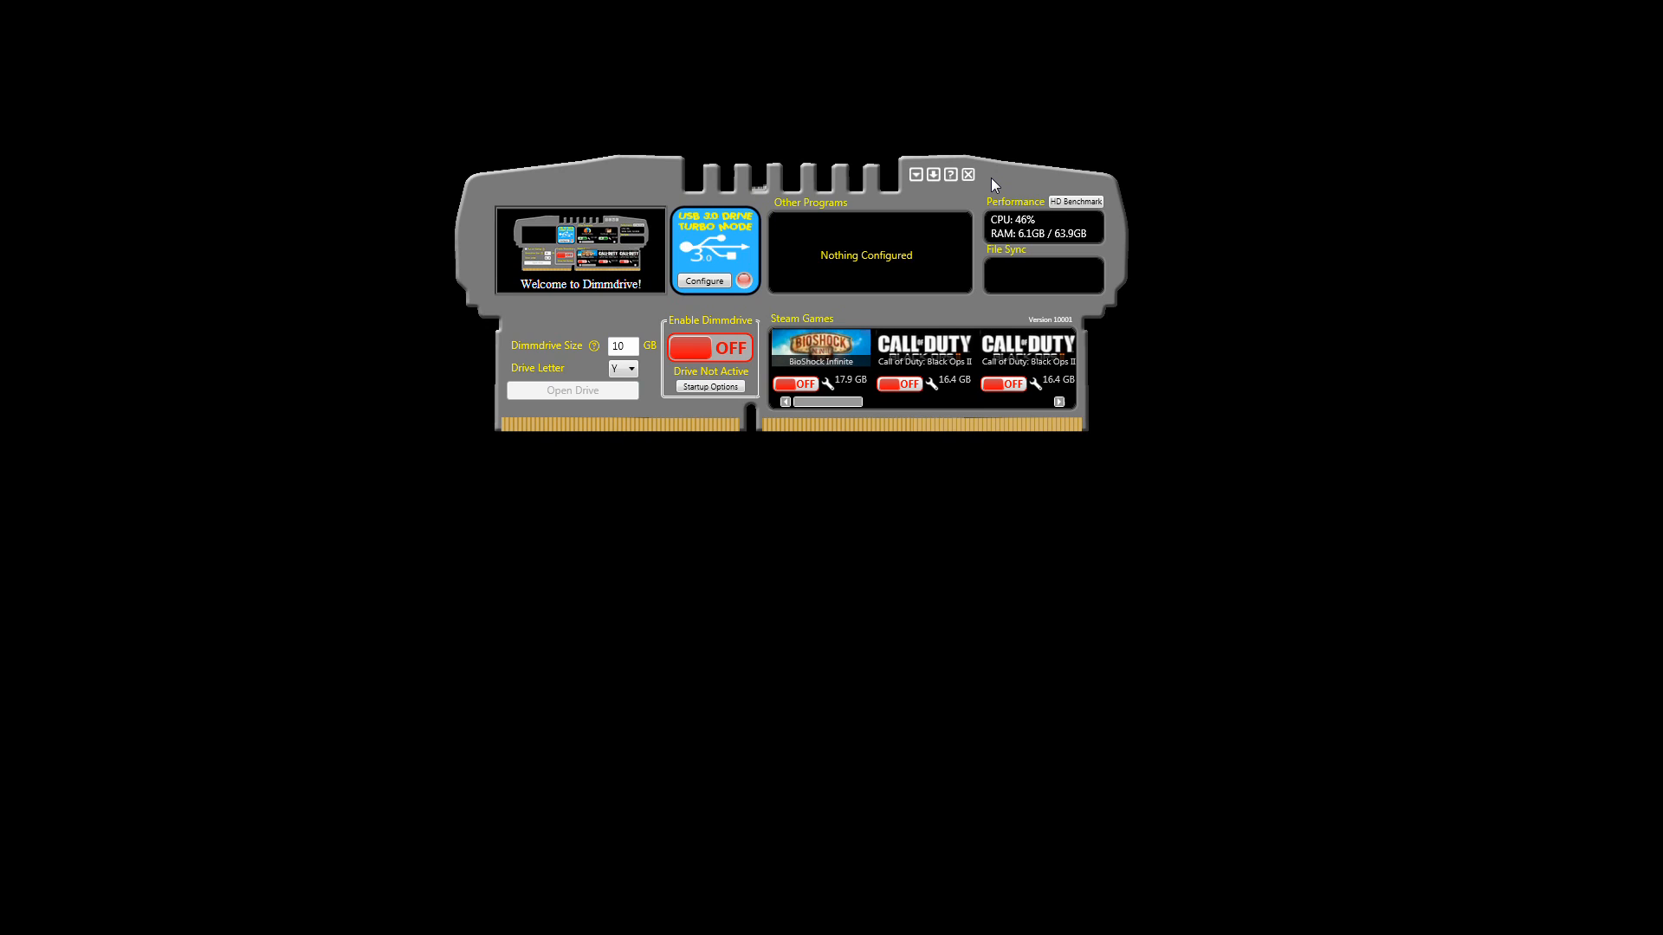
Switch Enable Dimmdrive on to mount the 10 GB RAM drive.
click(571, 389)
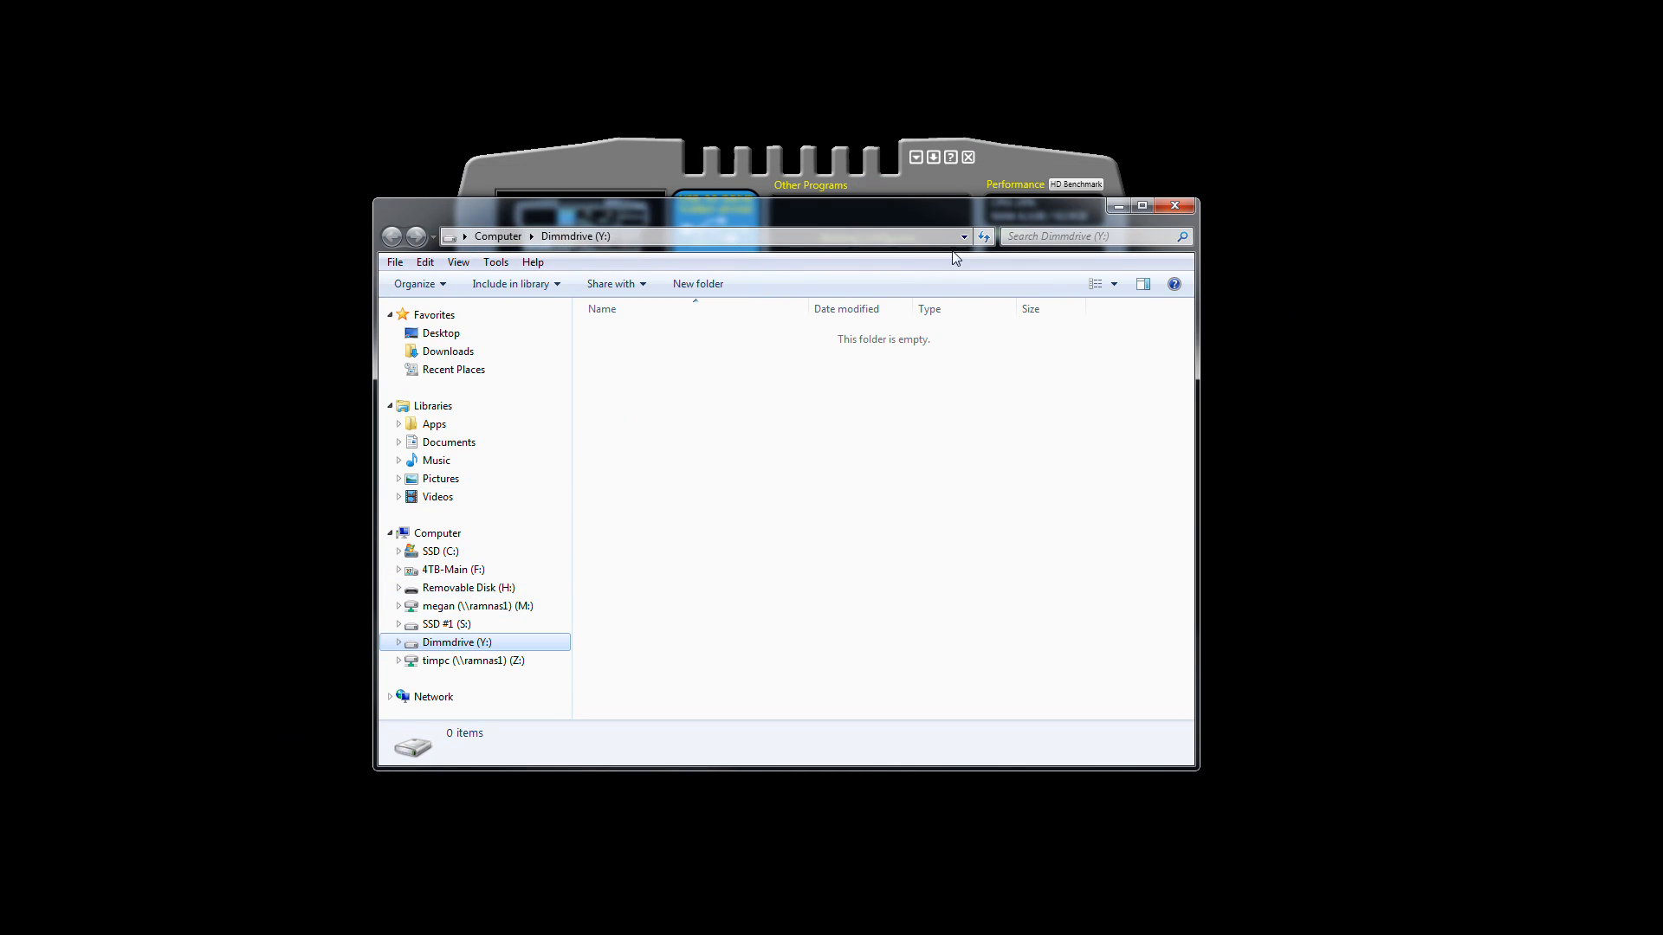
Check drive Y:'s properties, confirming a 9.99 GB NTFS disk.
right_click(457, 643)
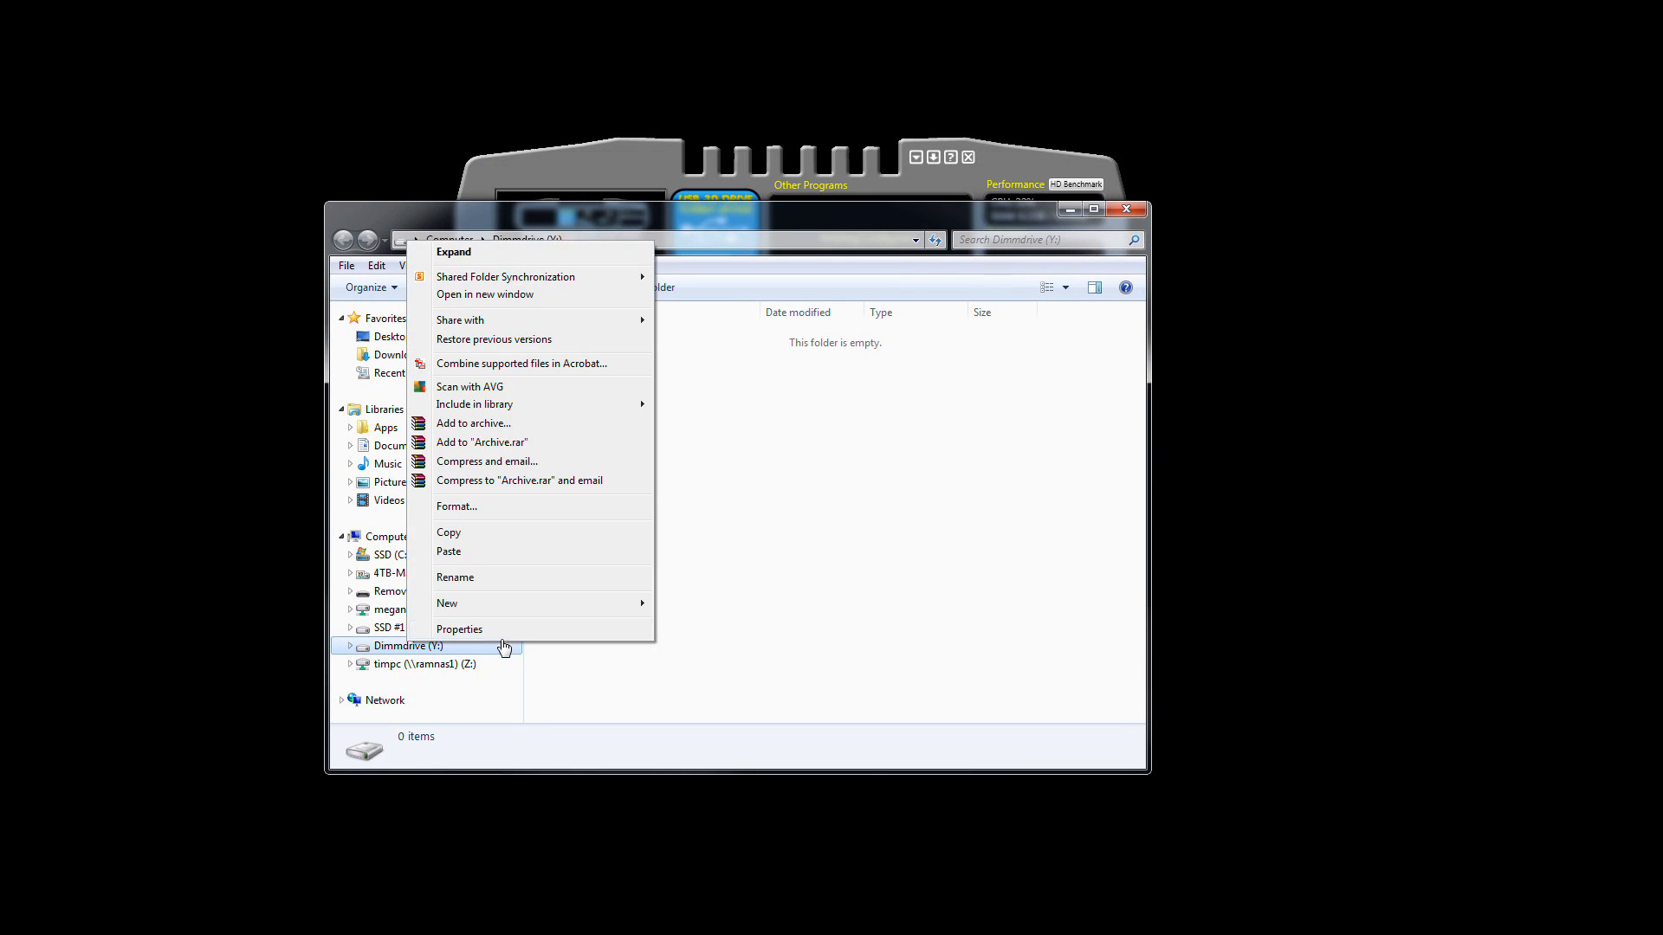
click(459, 629)
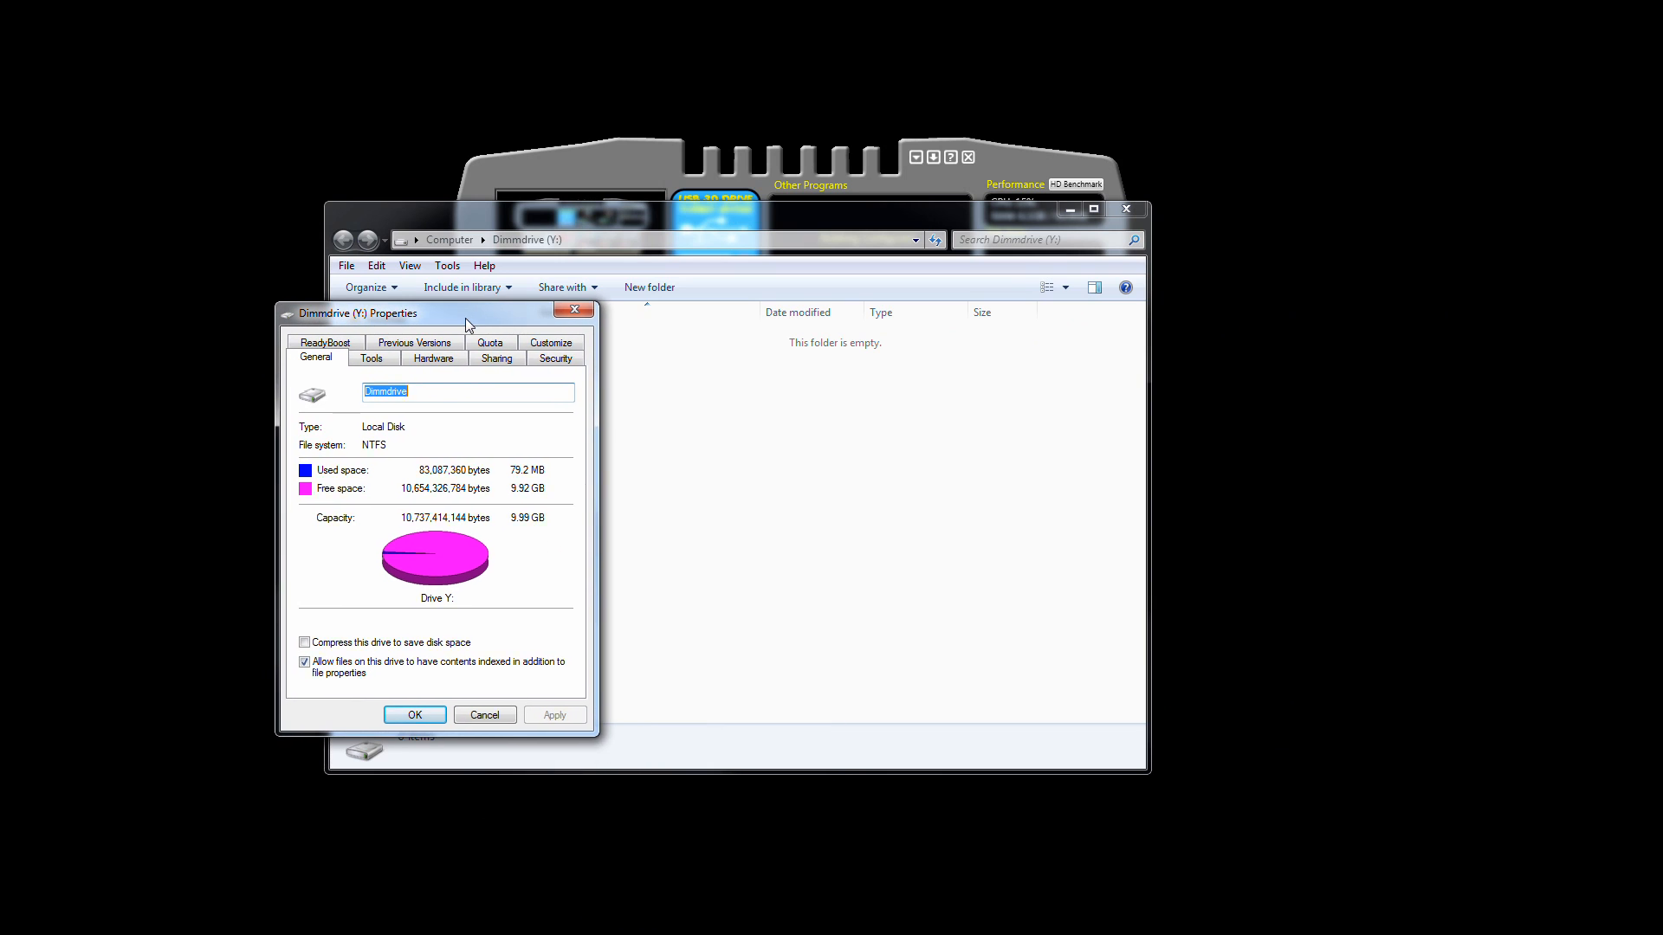
click(483, 714)
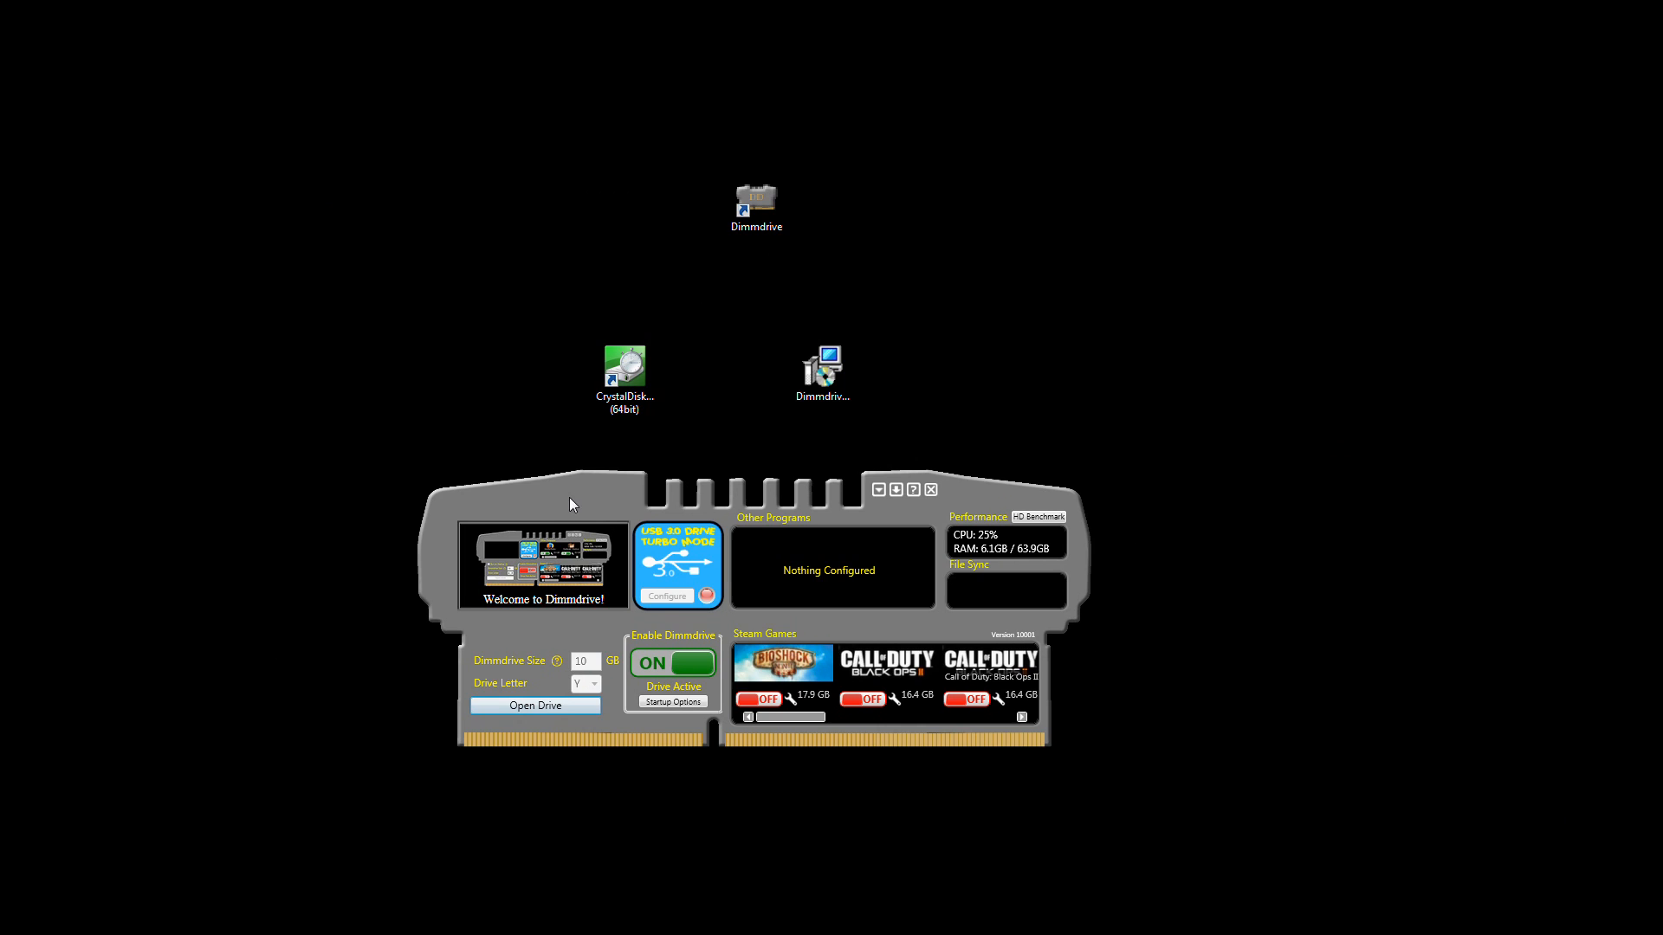
Run a CrystalDiskMark All benchmark on drive Y: with 1 pass at 500MB.
double_click(624, 367)
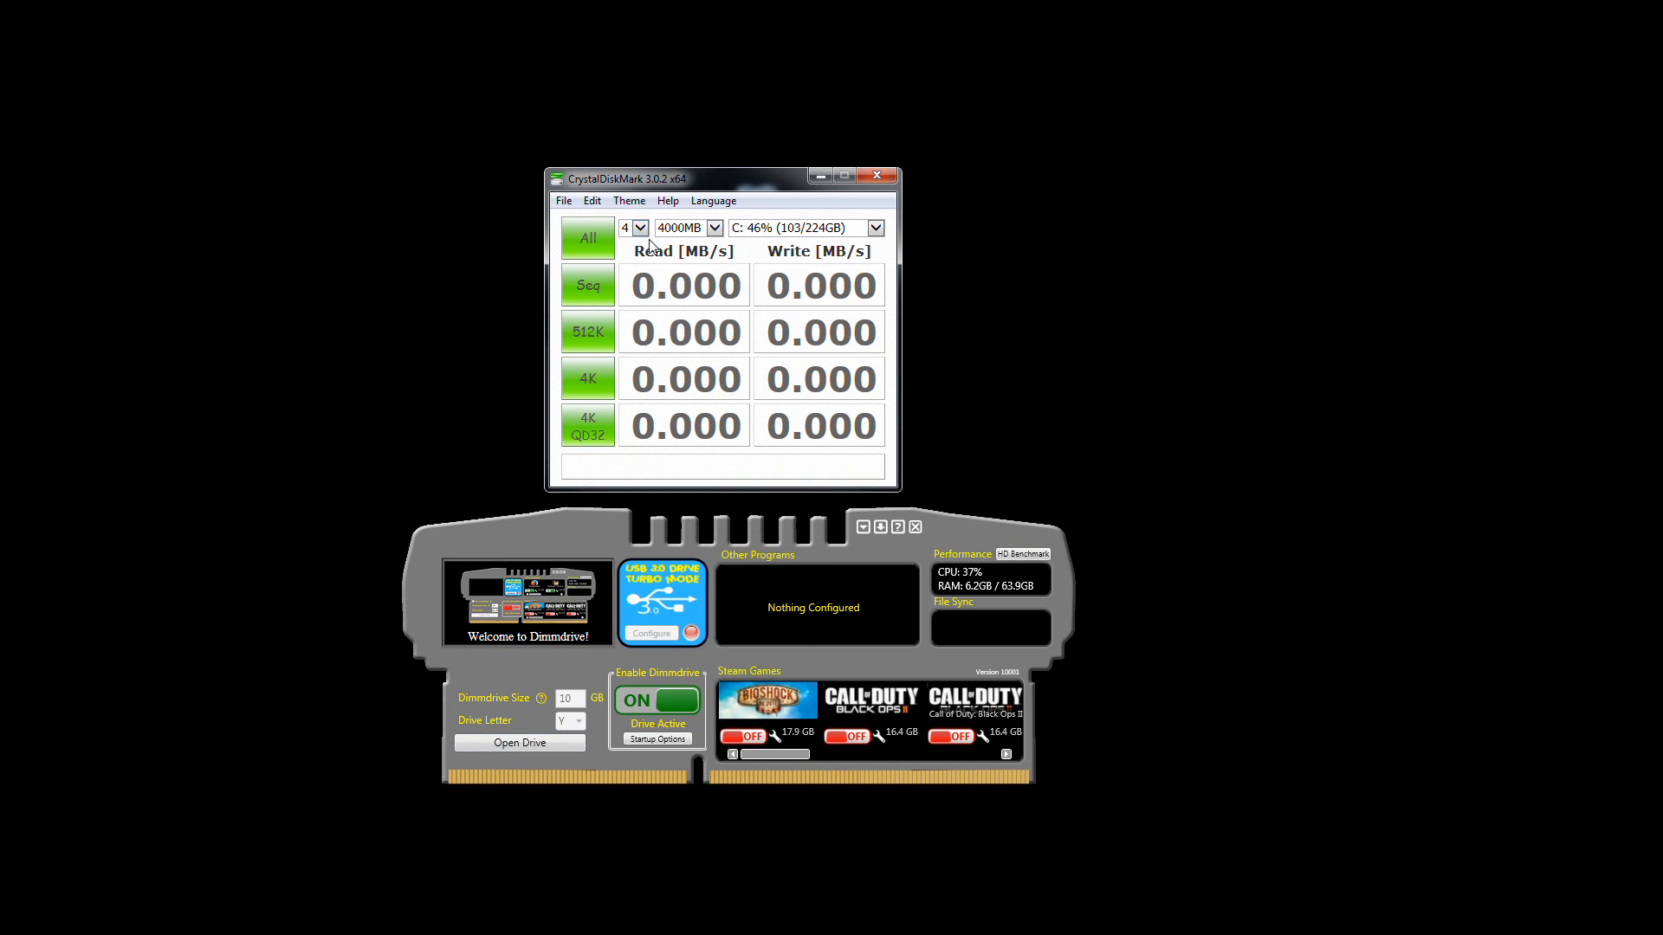
click(874, 227)
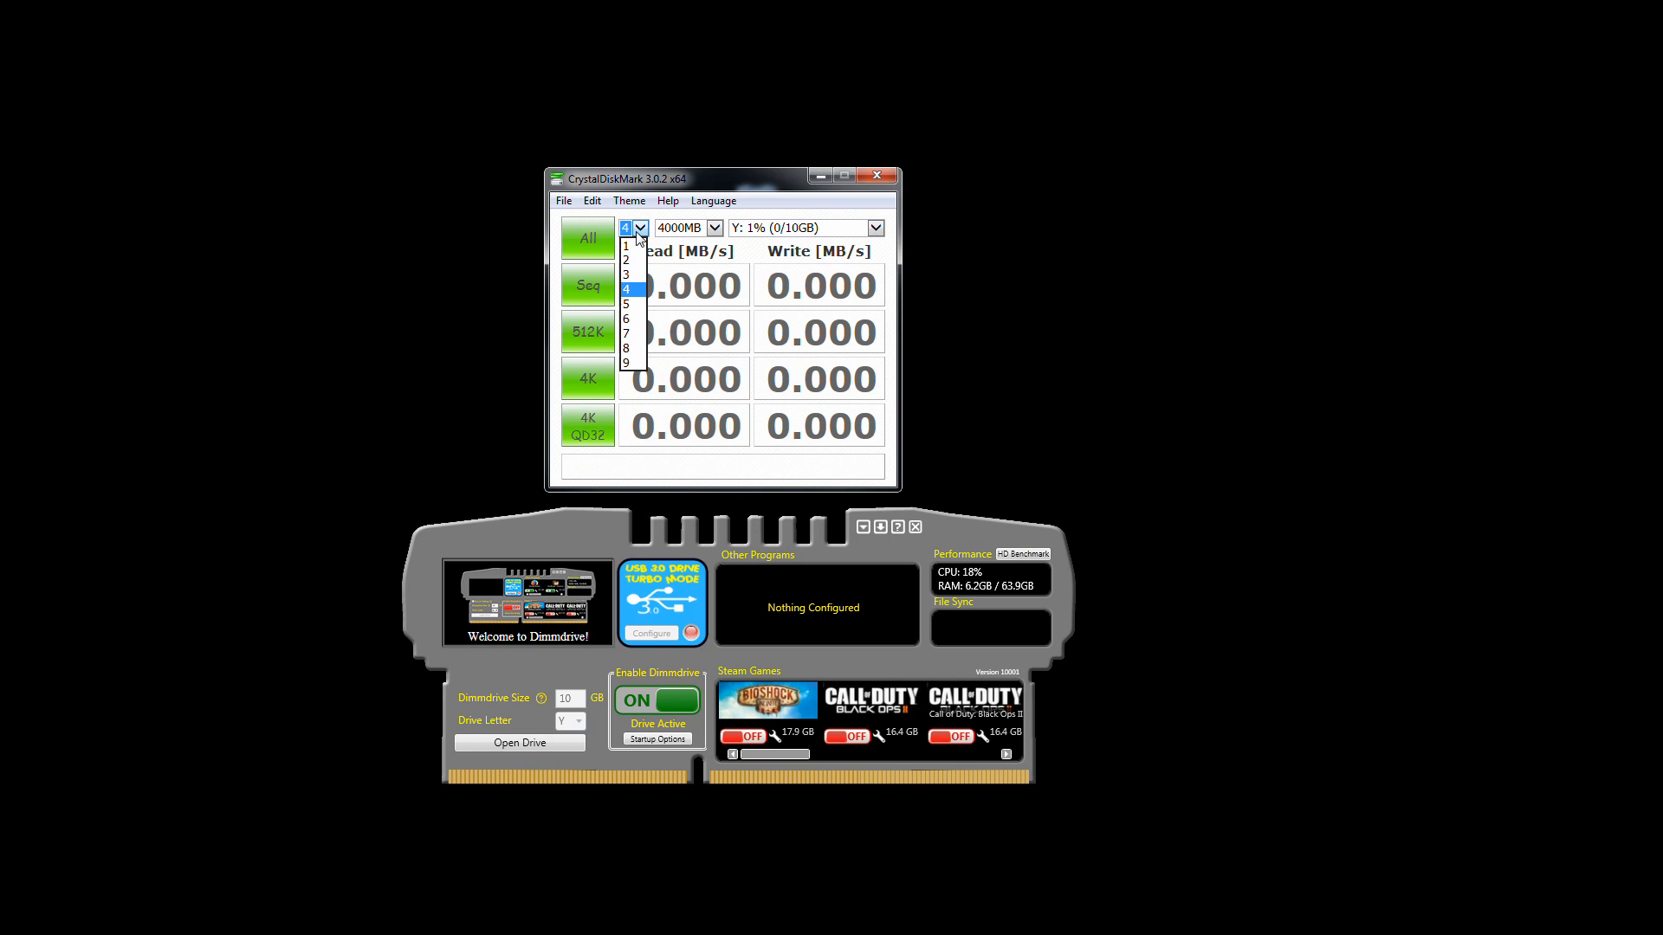
click(712, 227)
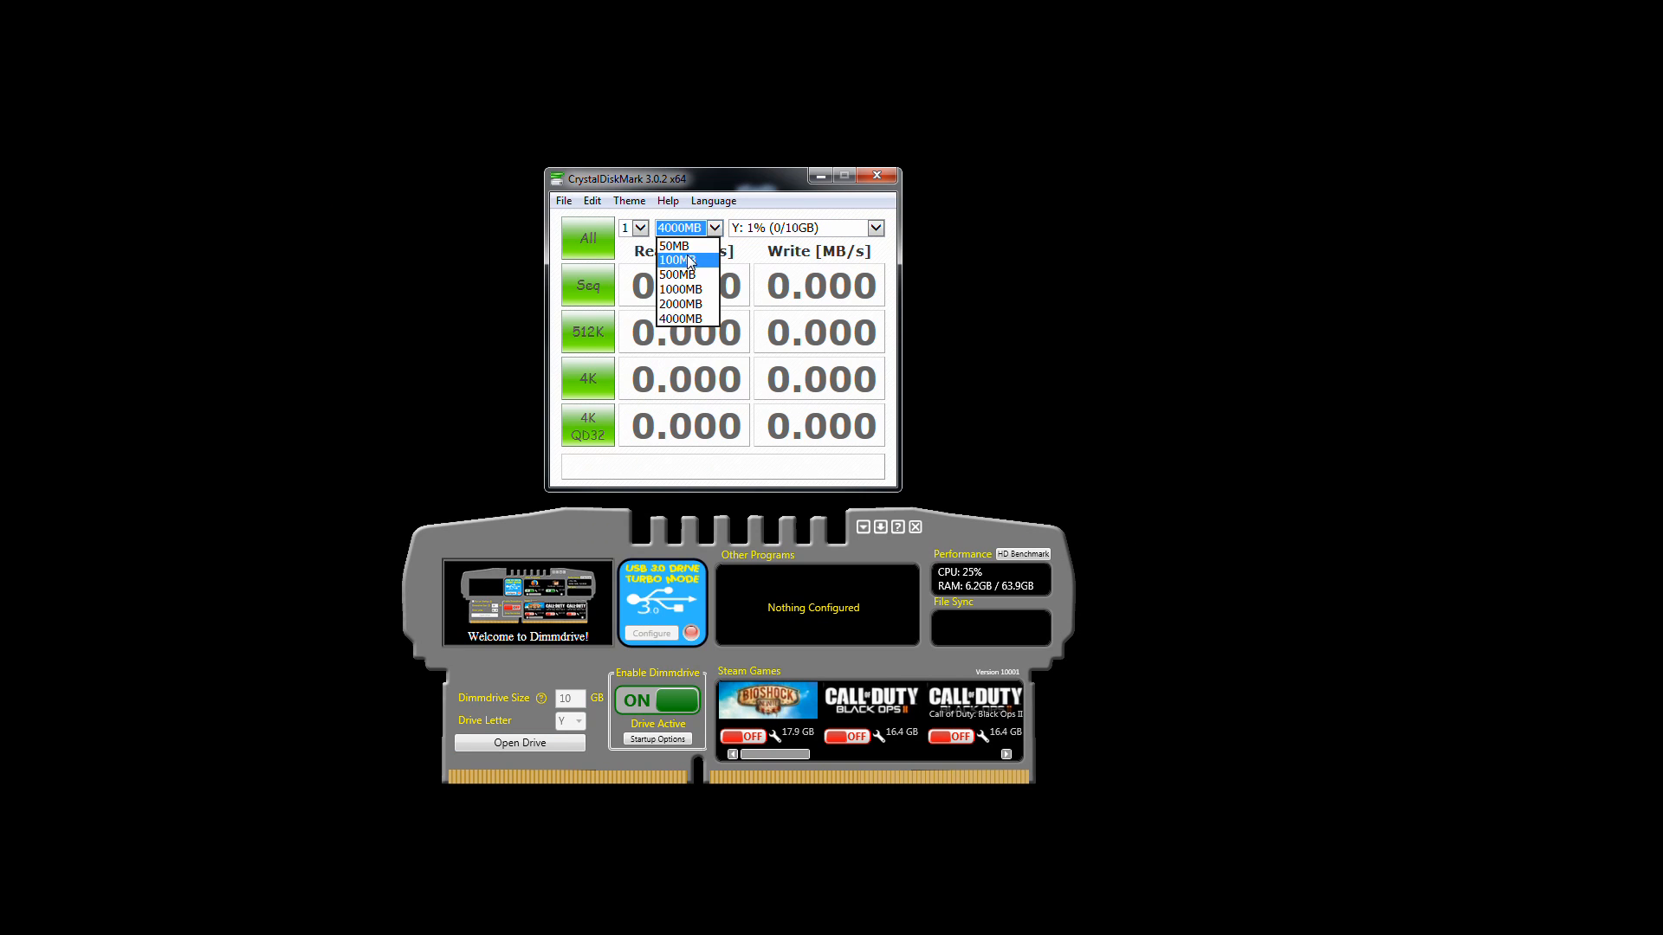
click(680, 274)
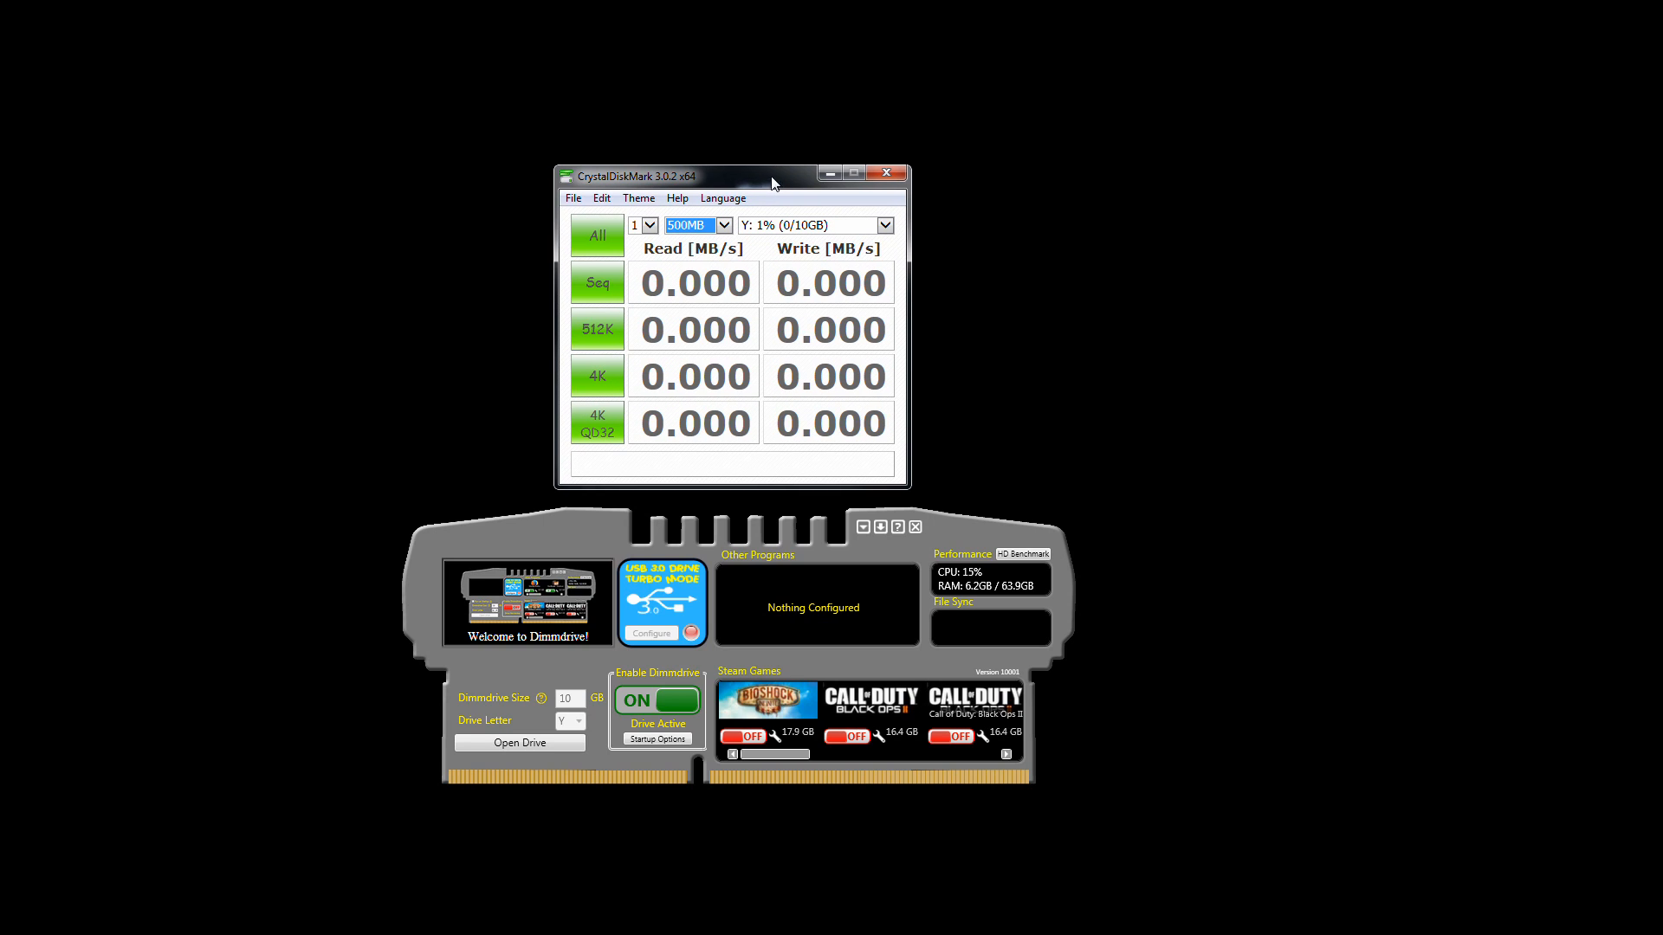
click(596, 235)
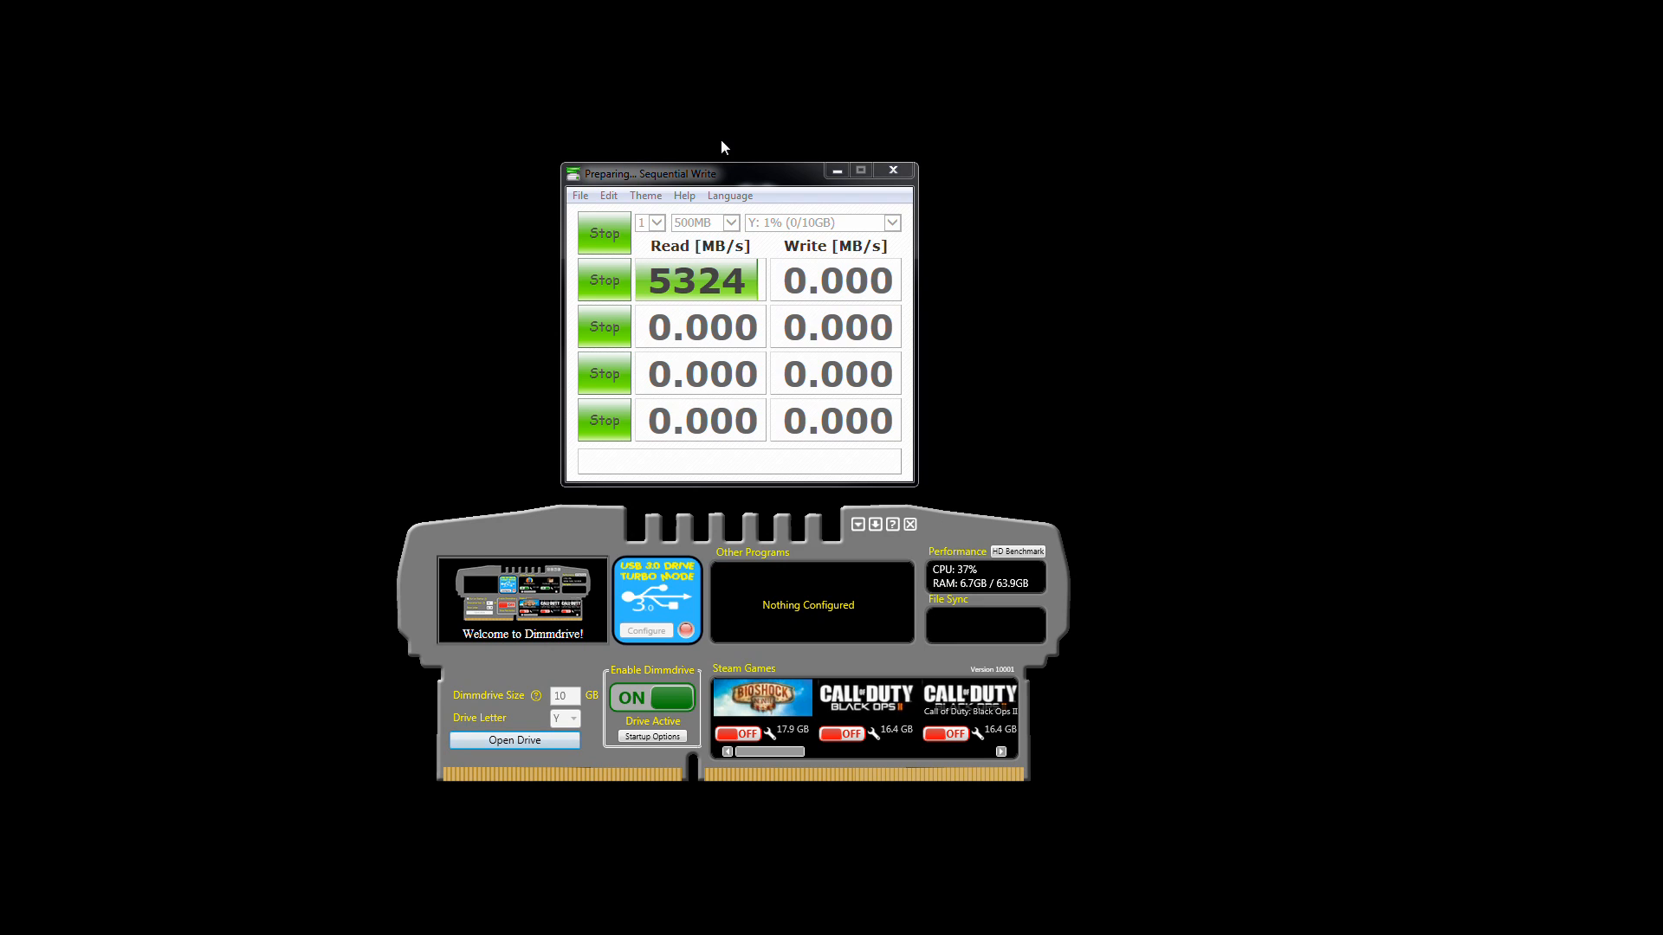
Move the CrystalDiskMark window while the benchmark on Y: runs.
drag(647, 173, 765, 138)
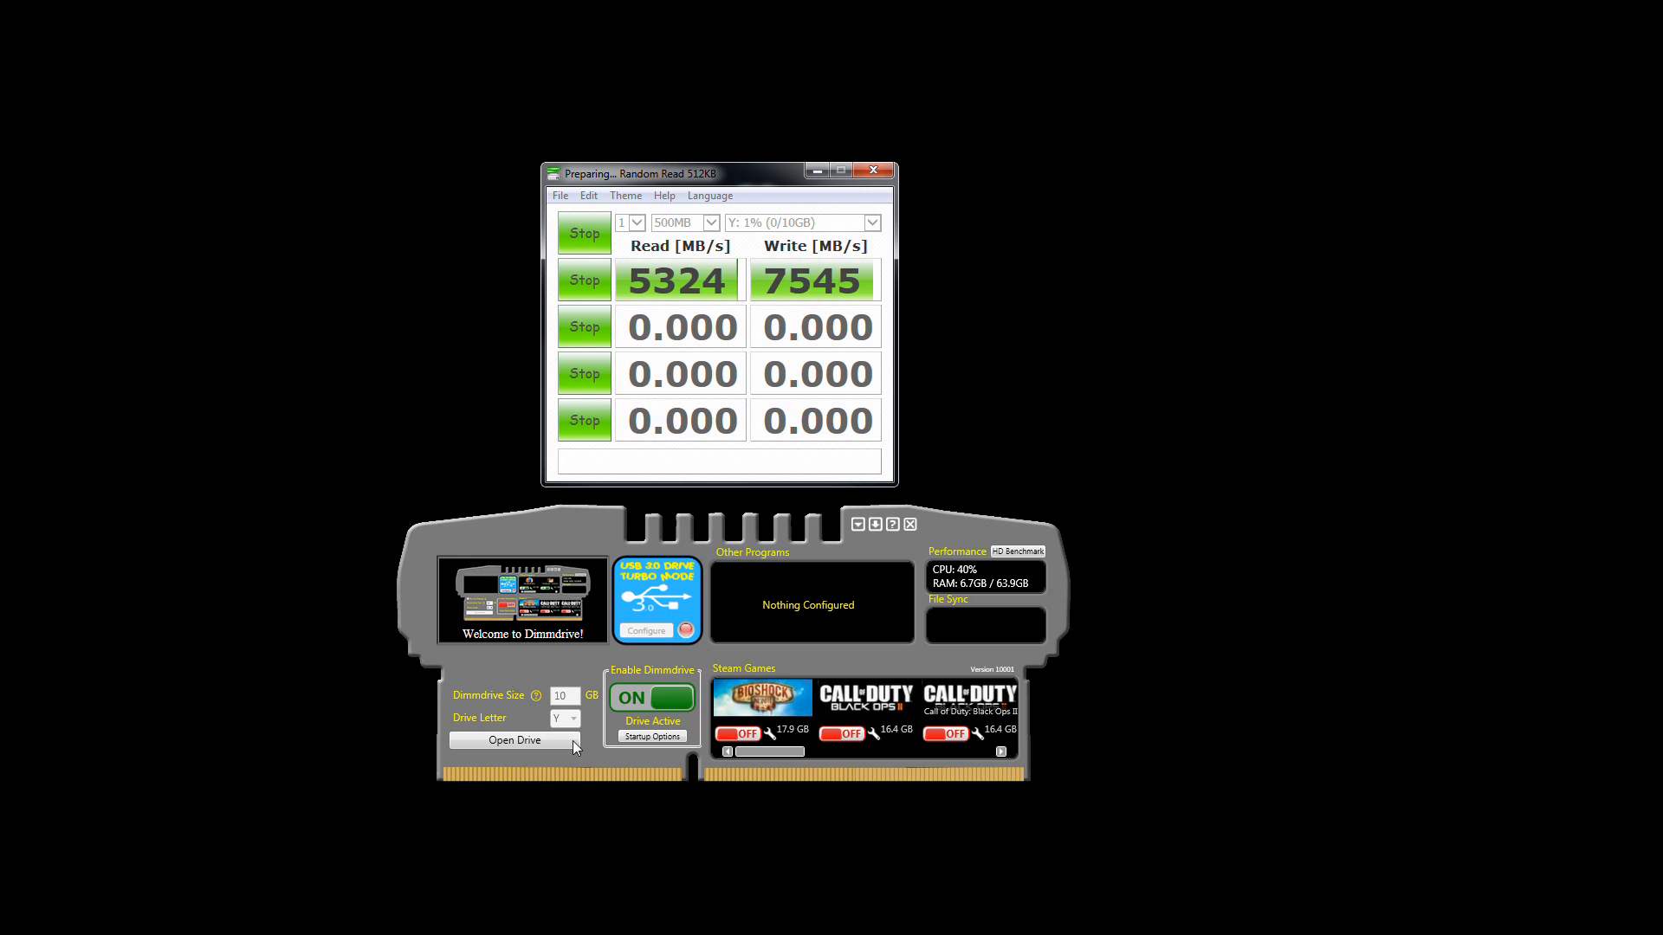
mouse_move(812, 619)
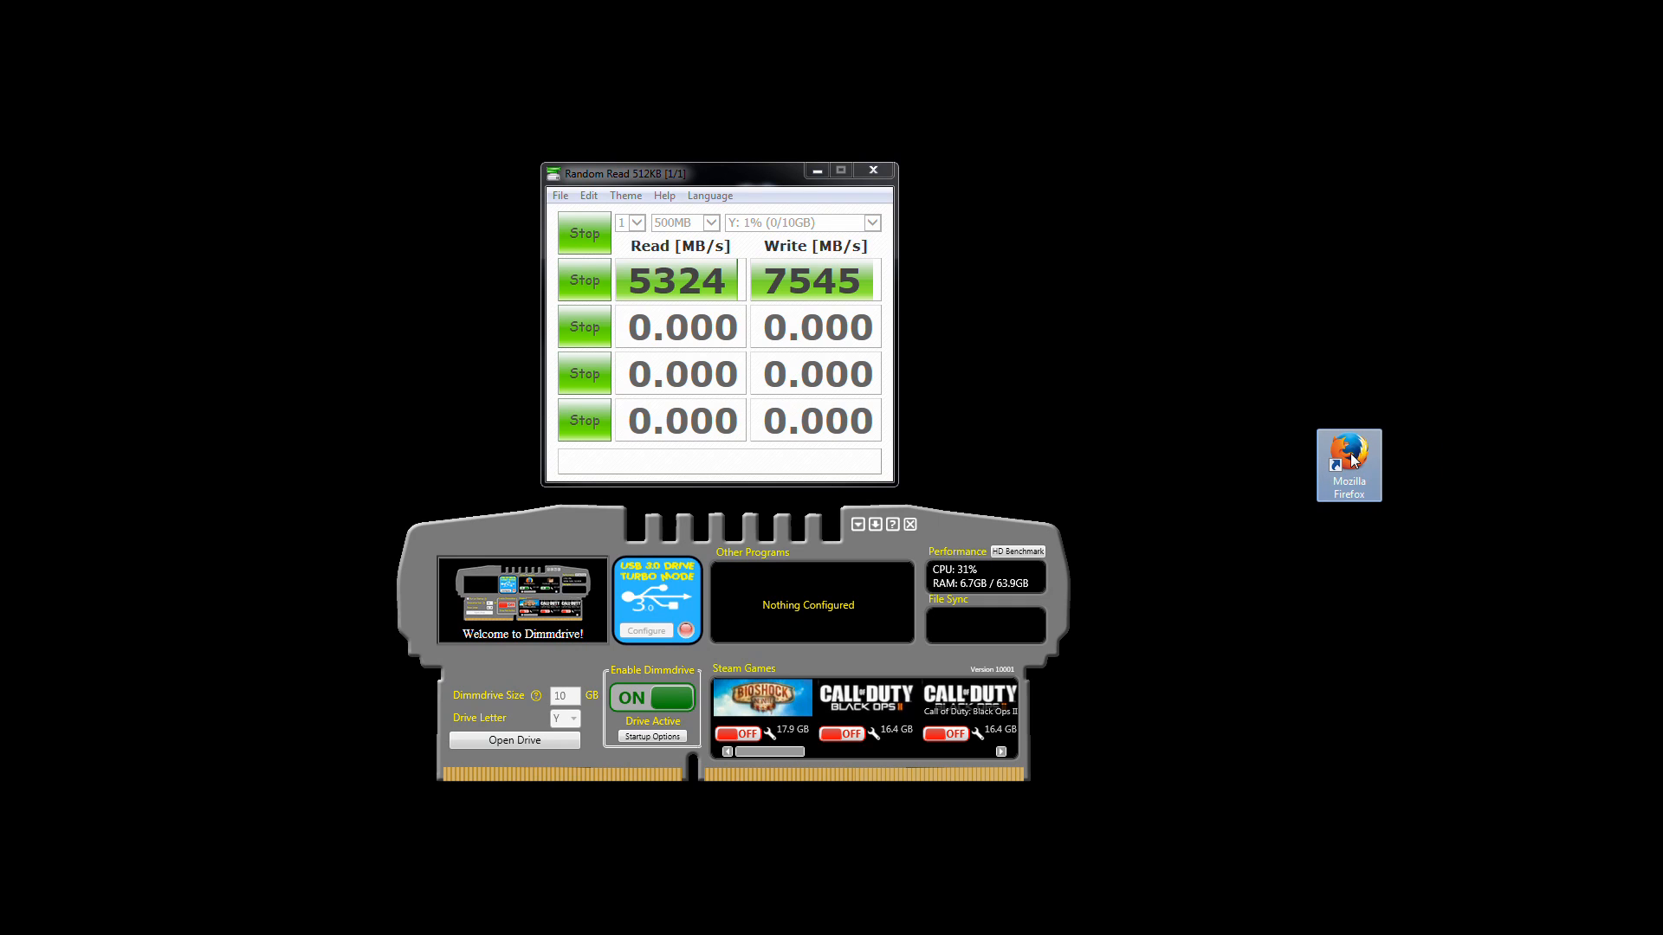
mouse_move(818, 608)
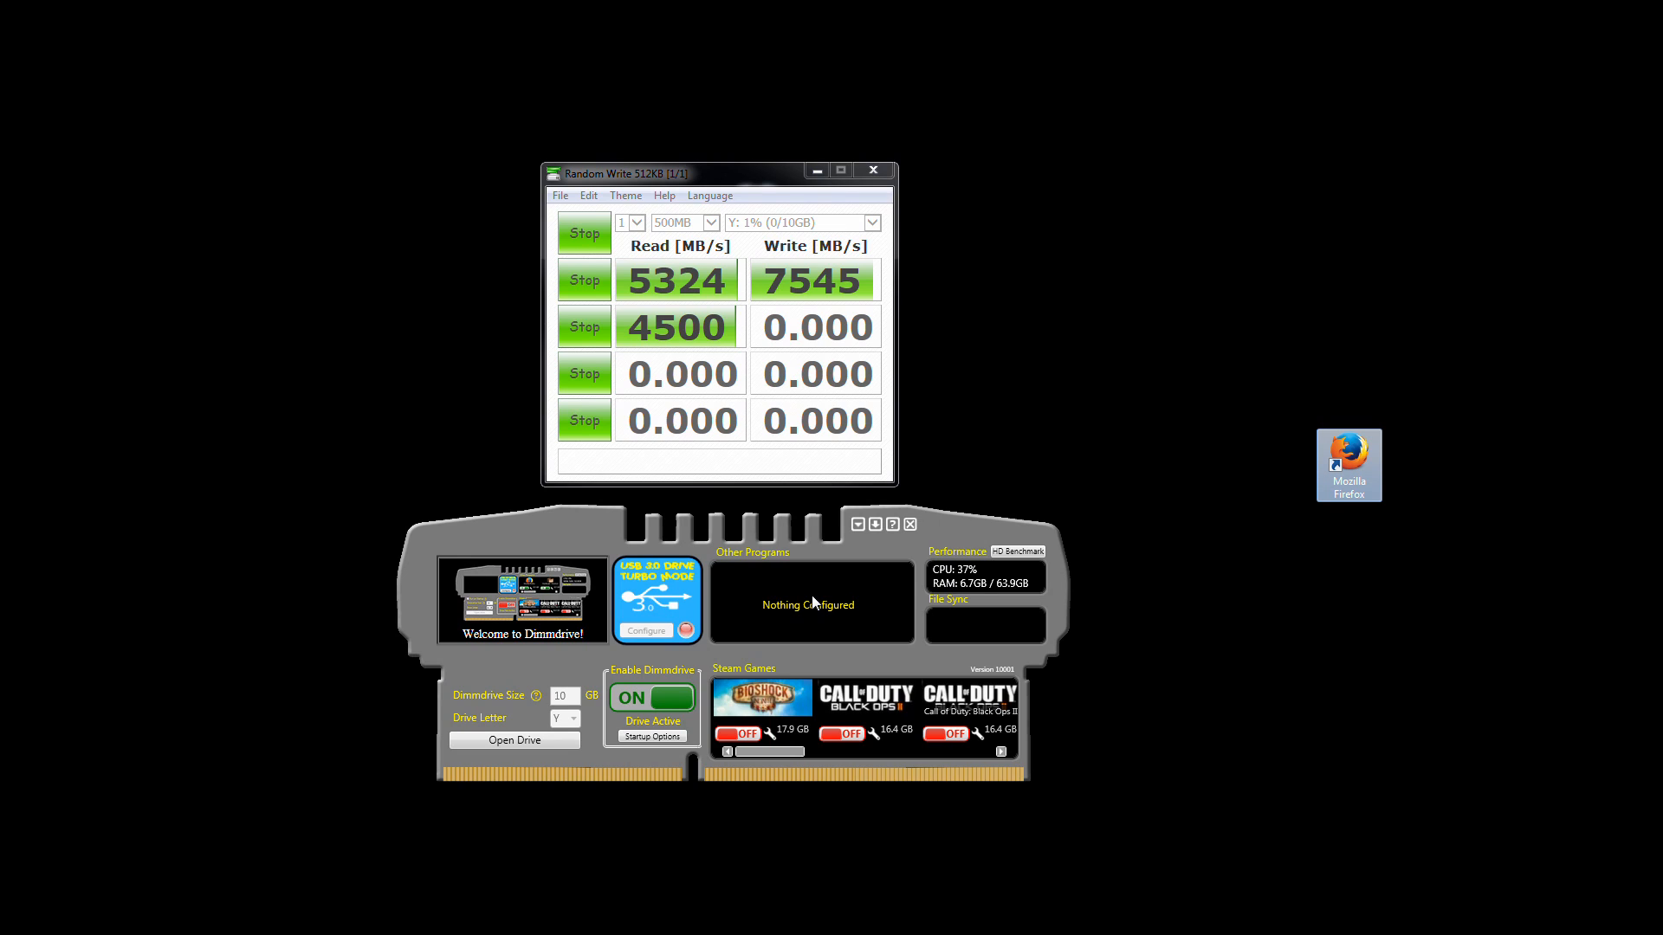
mouse_move(862, 625)
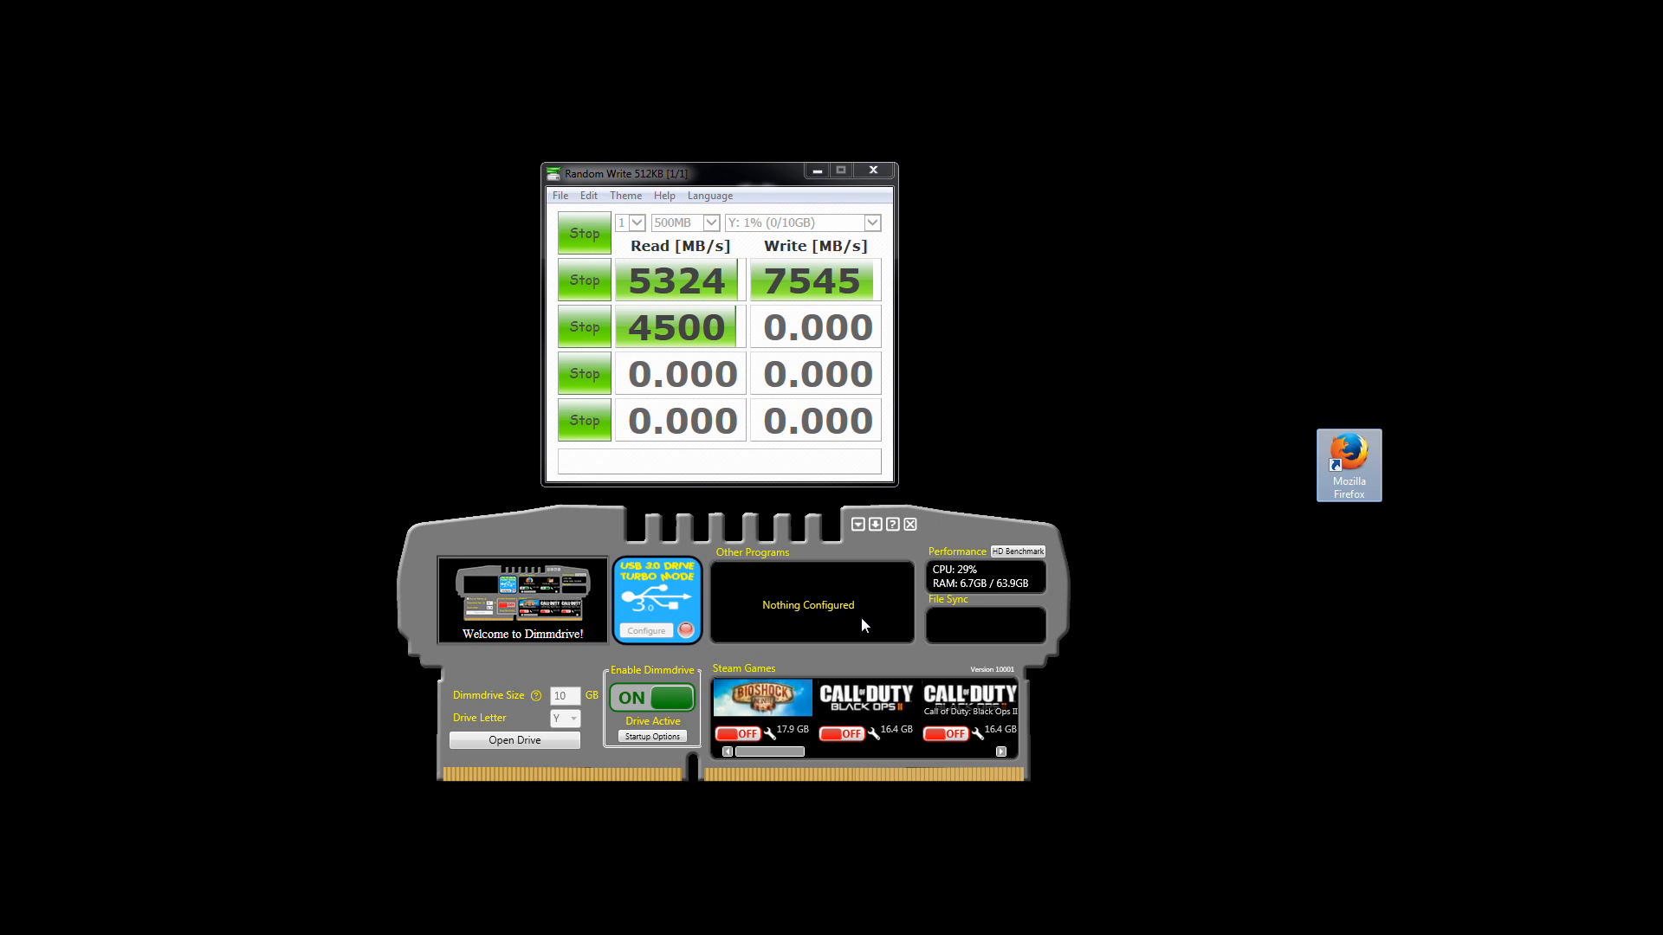
mouse_move(901, 625)
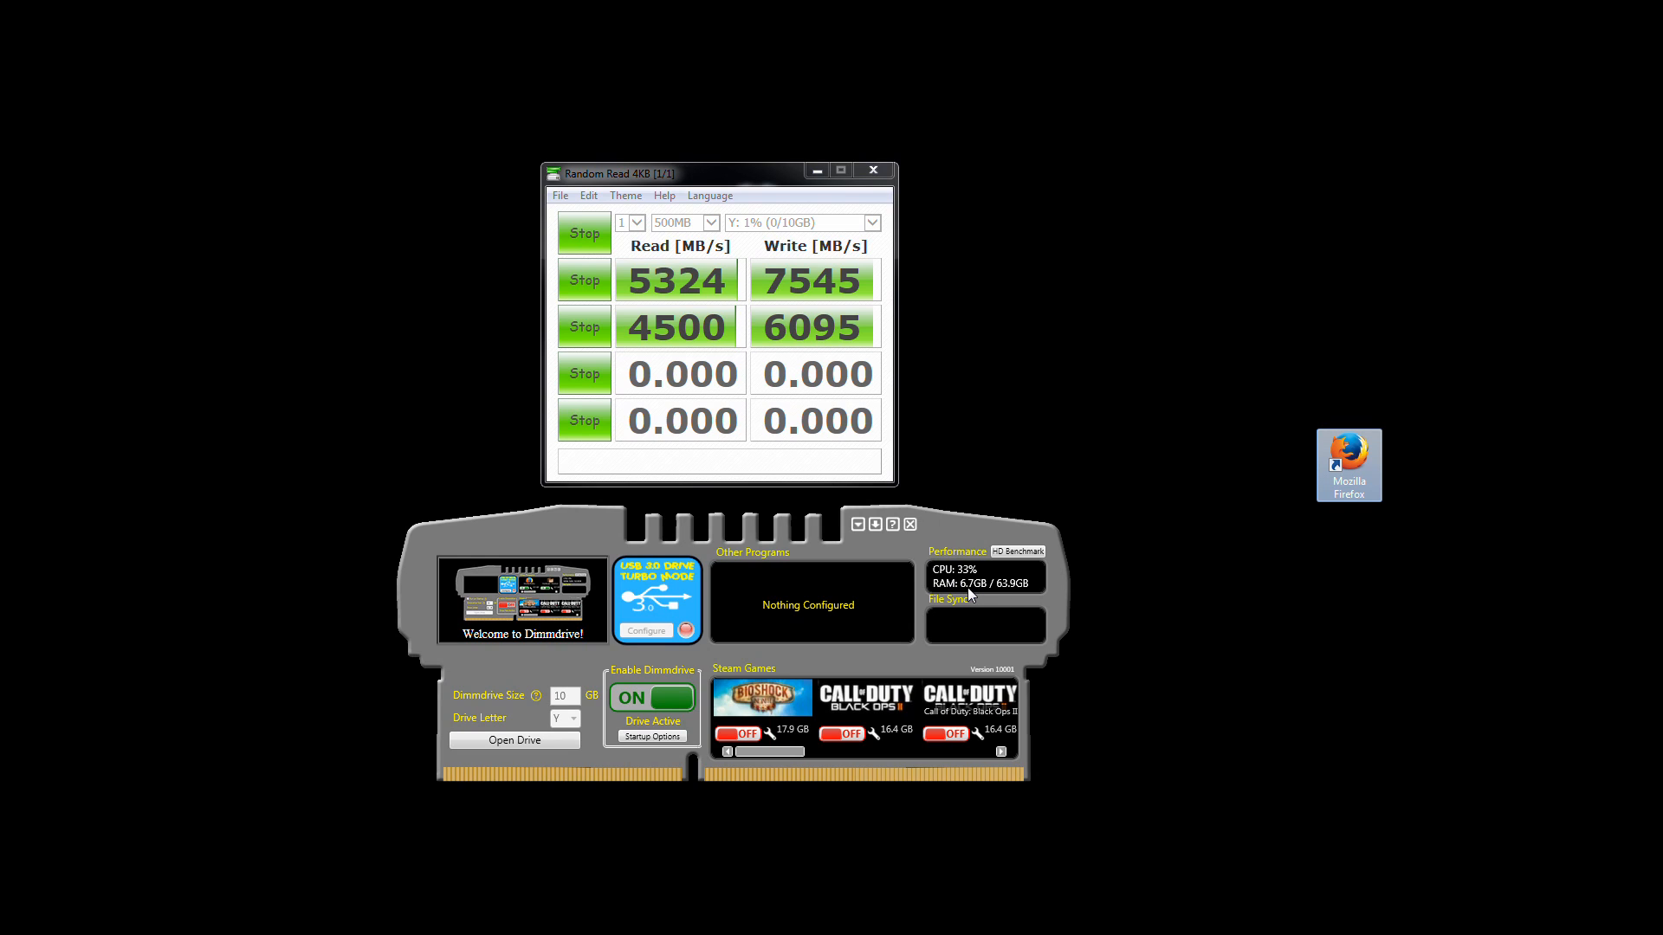
mouse_move(1005, 592)
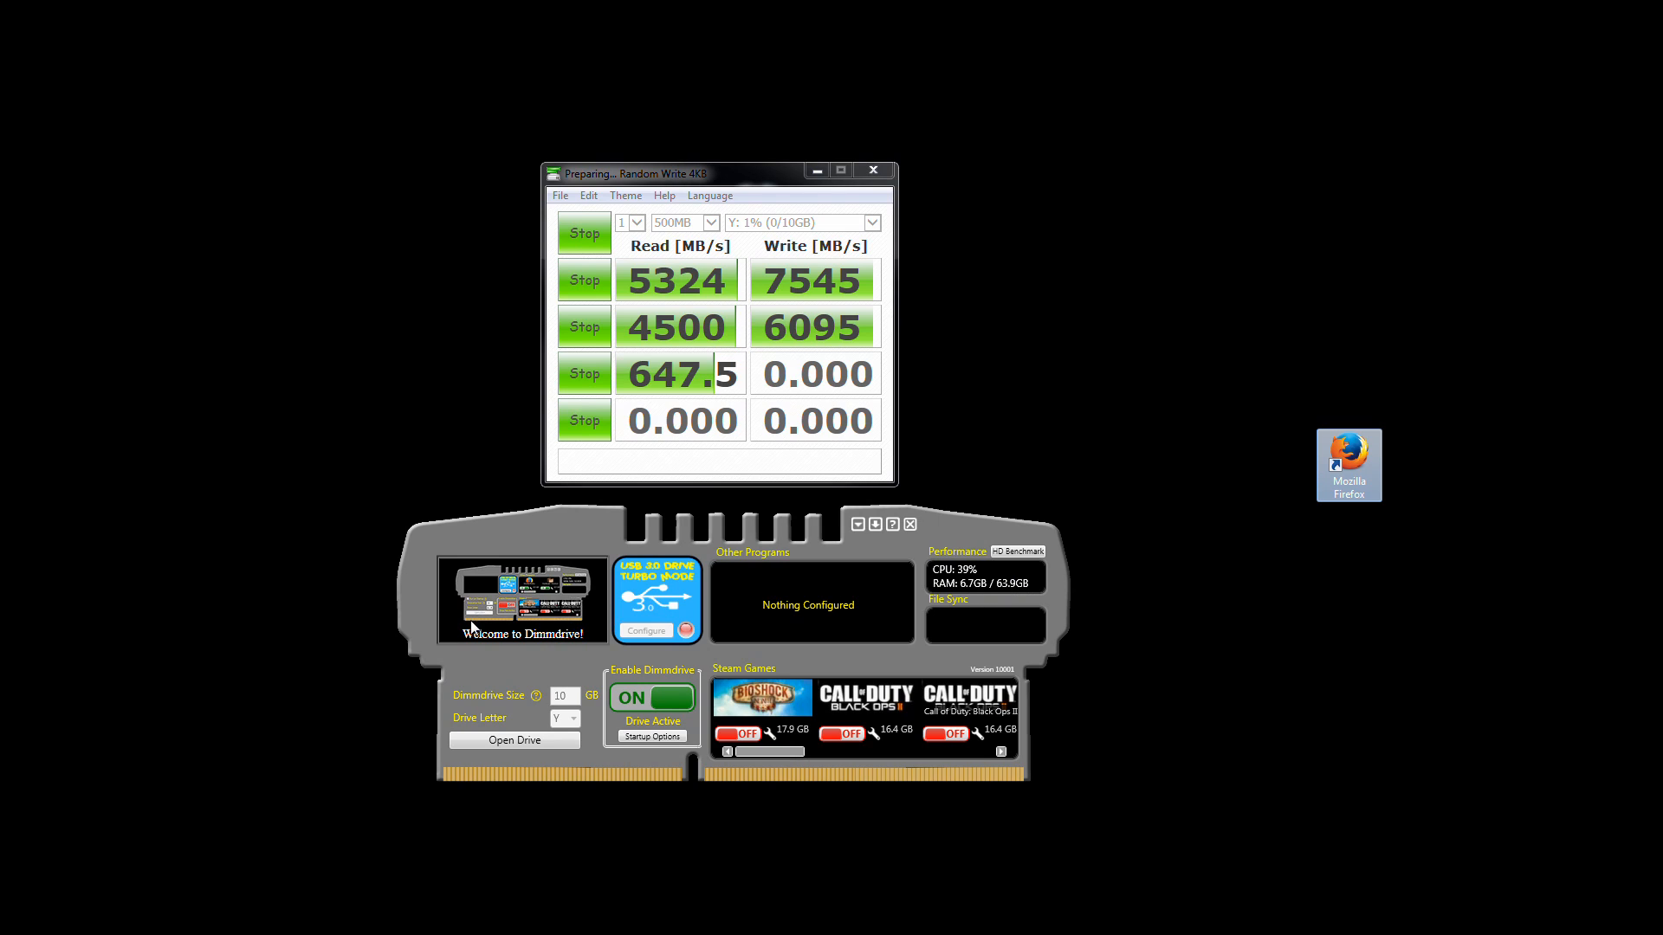
mouse_move(538, 627)
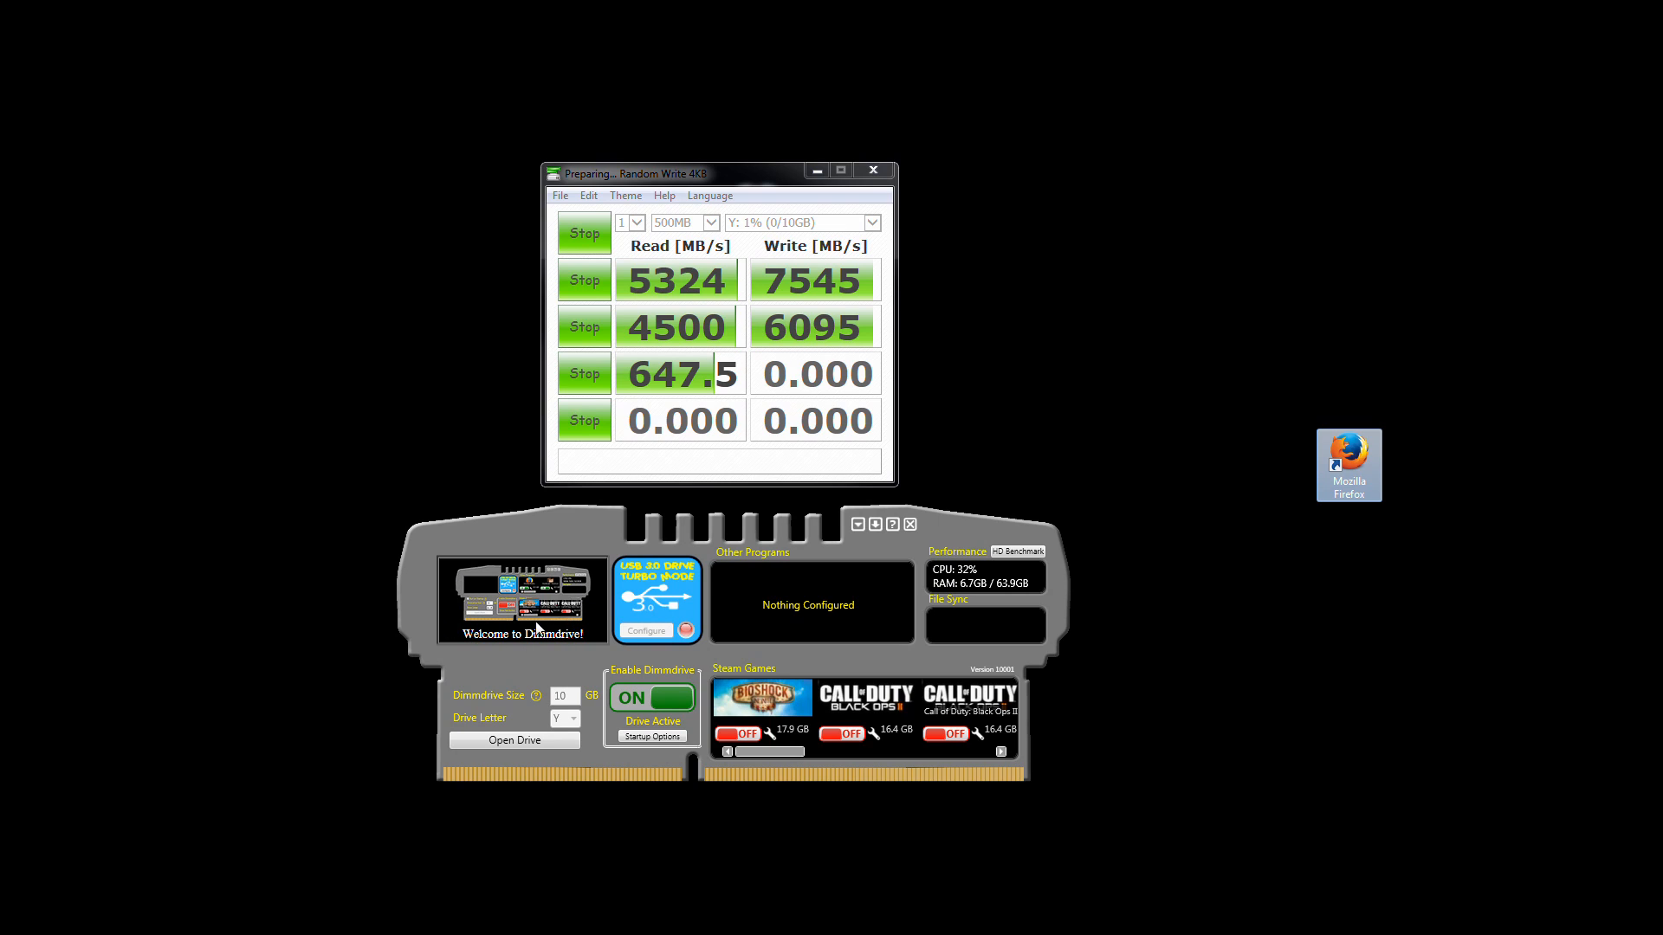
mouse_move(502, 695)
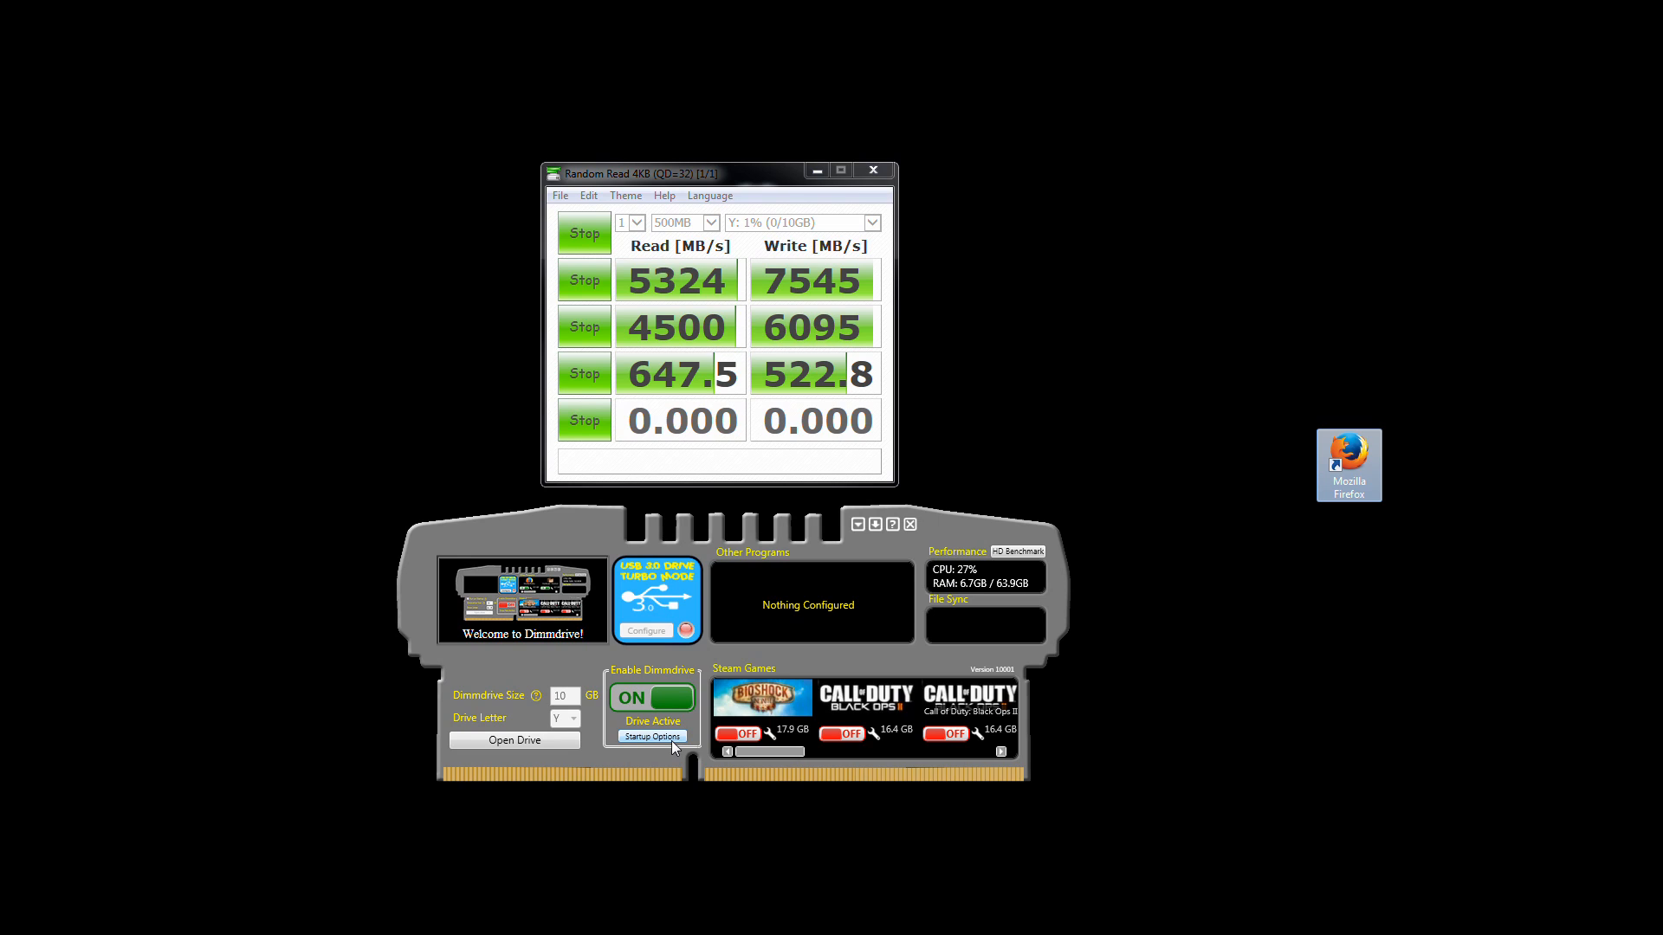
mouse_move(661, 580)
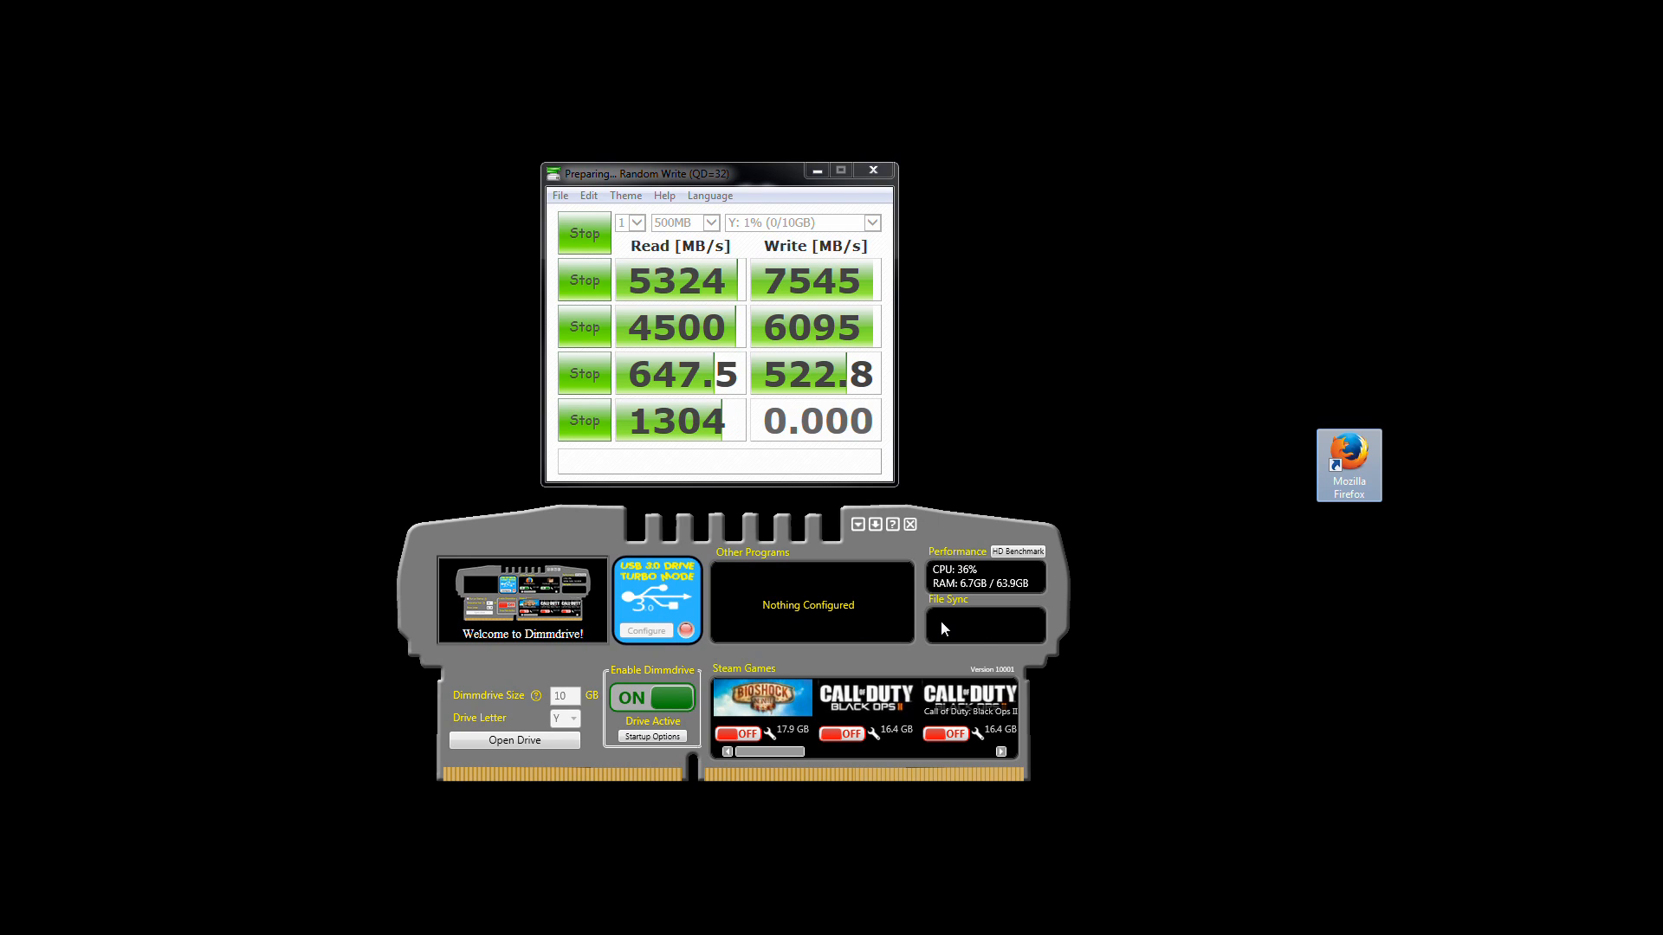
mouse_move(1068, 444)
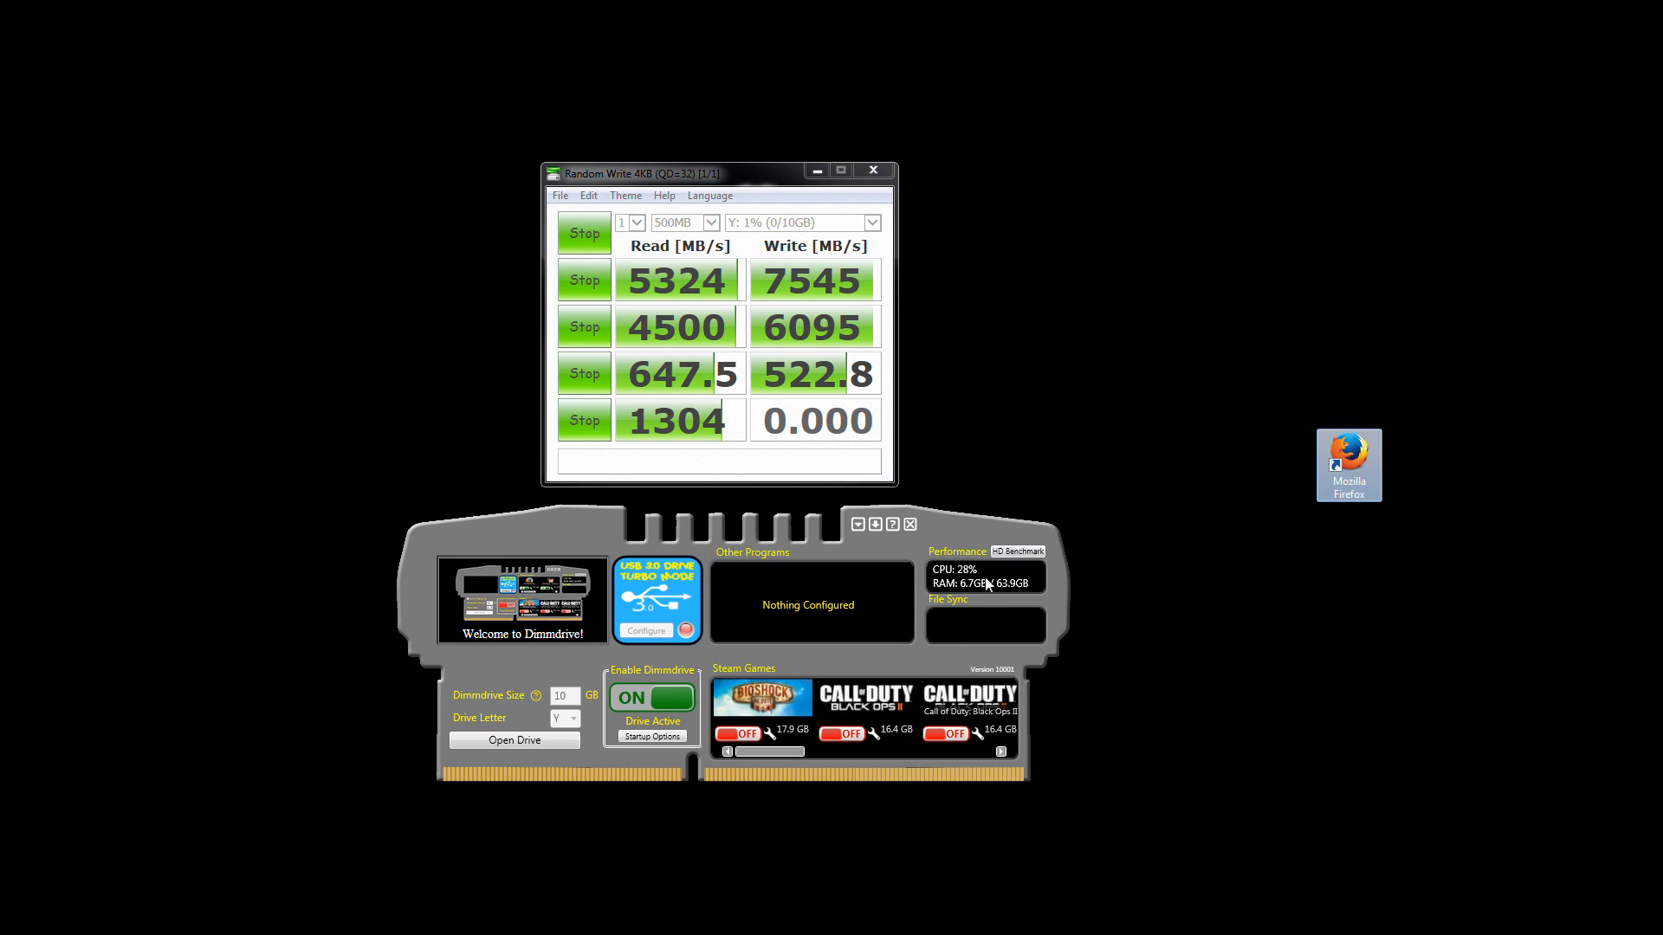
mouse_move(958, 643)
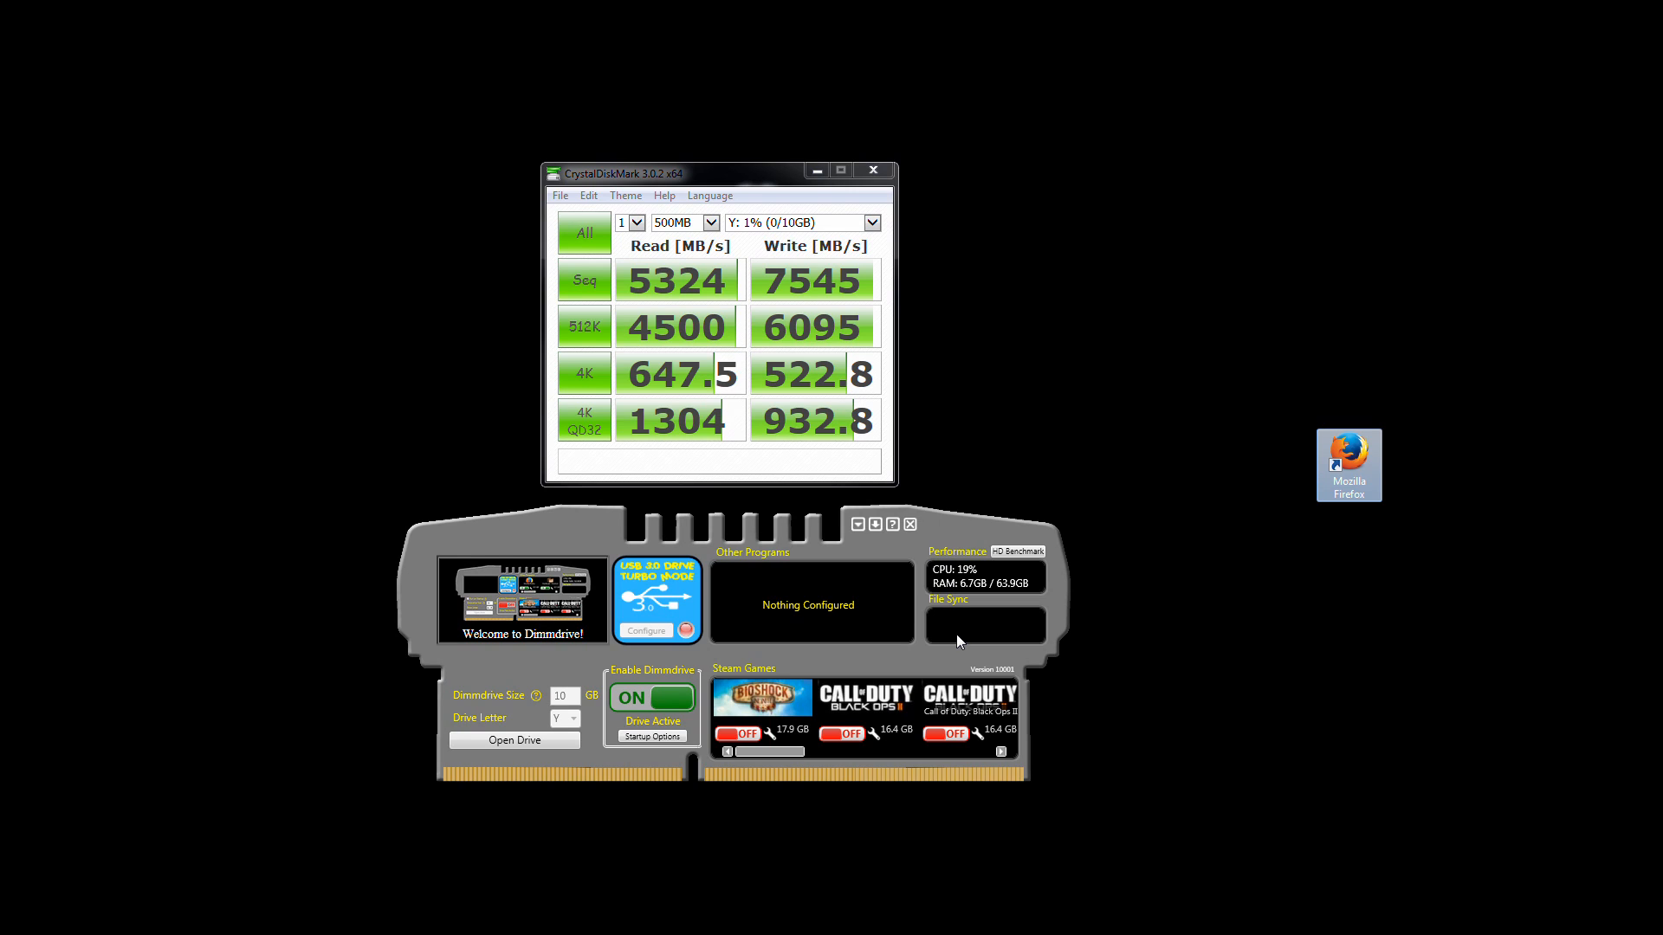
mouse_move(809, 297)
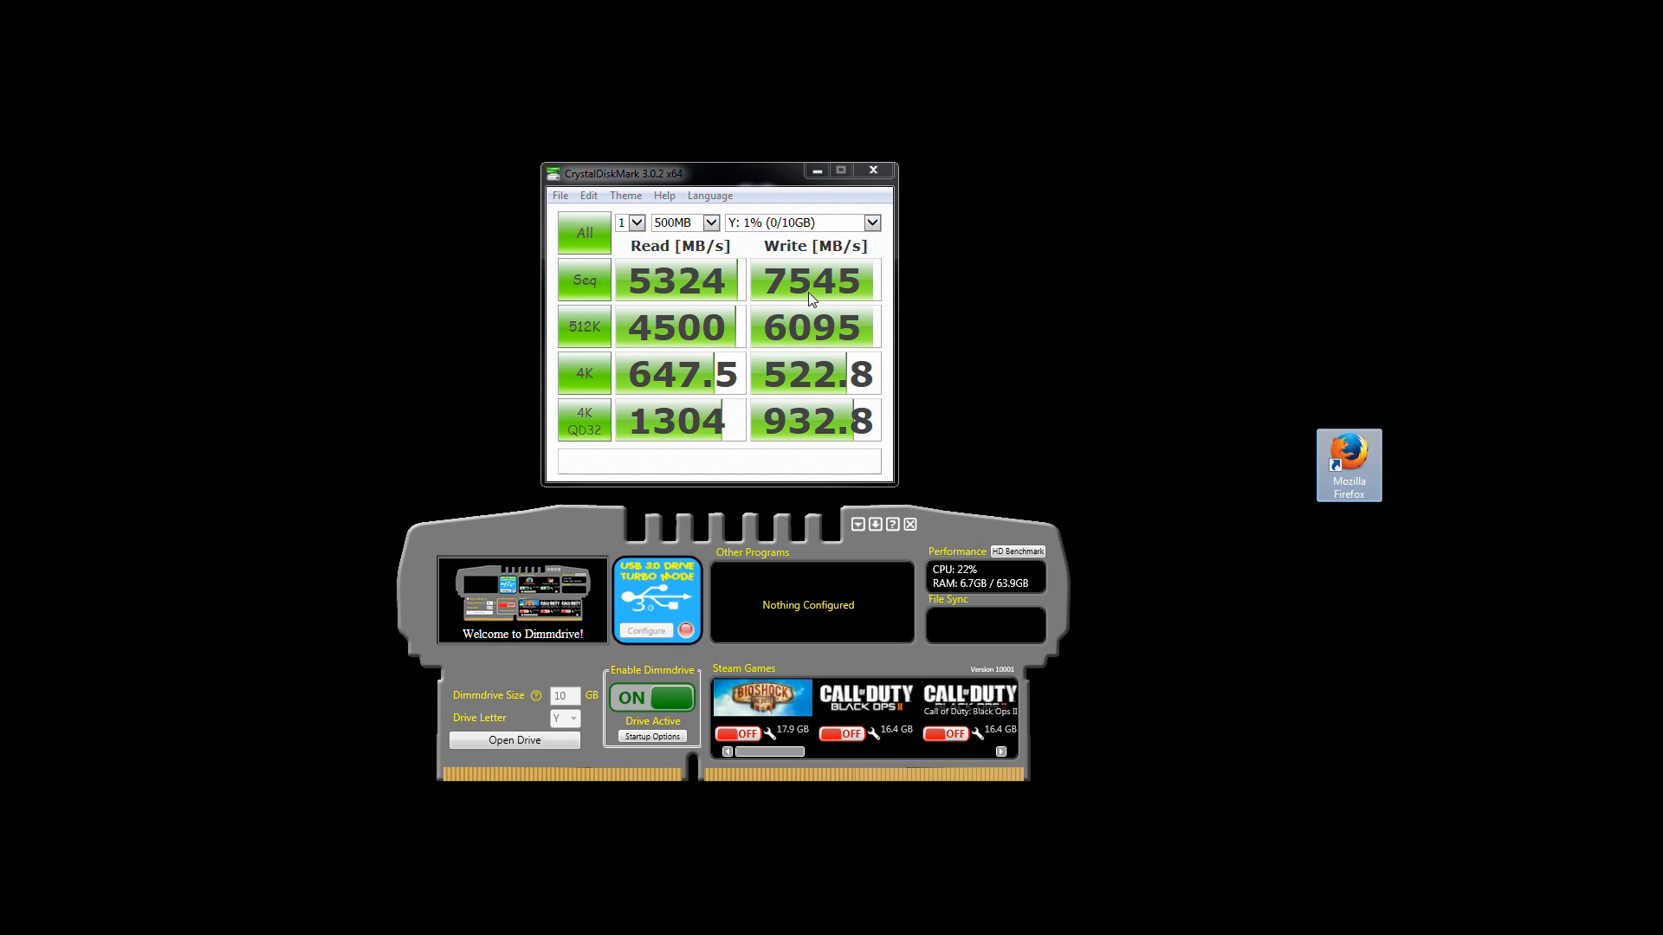
mouse_move(960, 583)
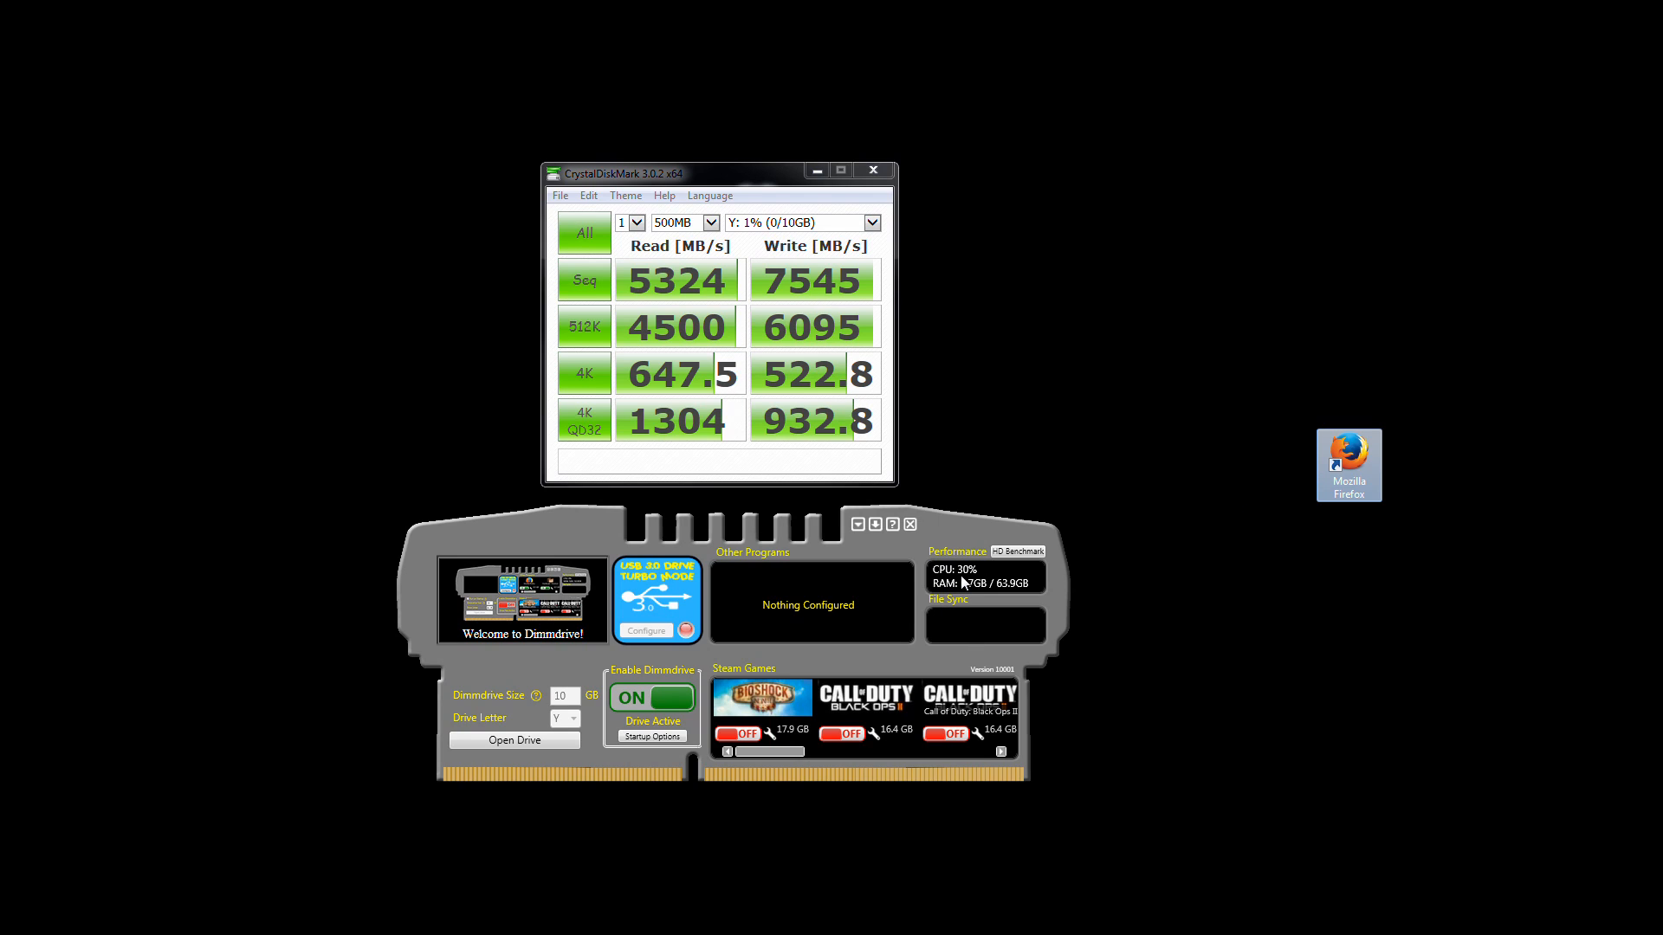
mouse_move(789, 298)
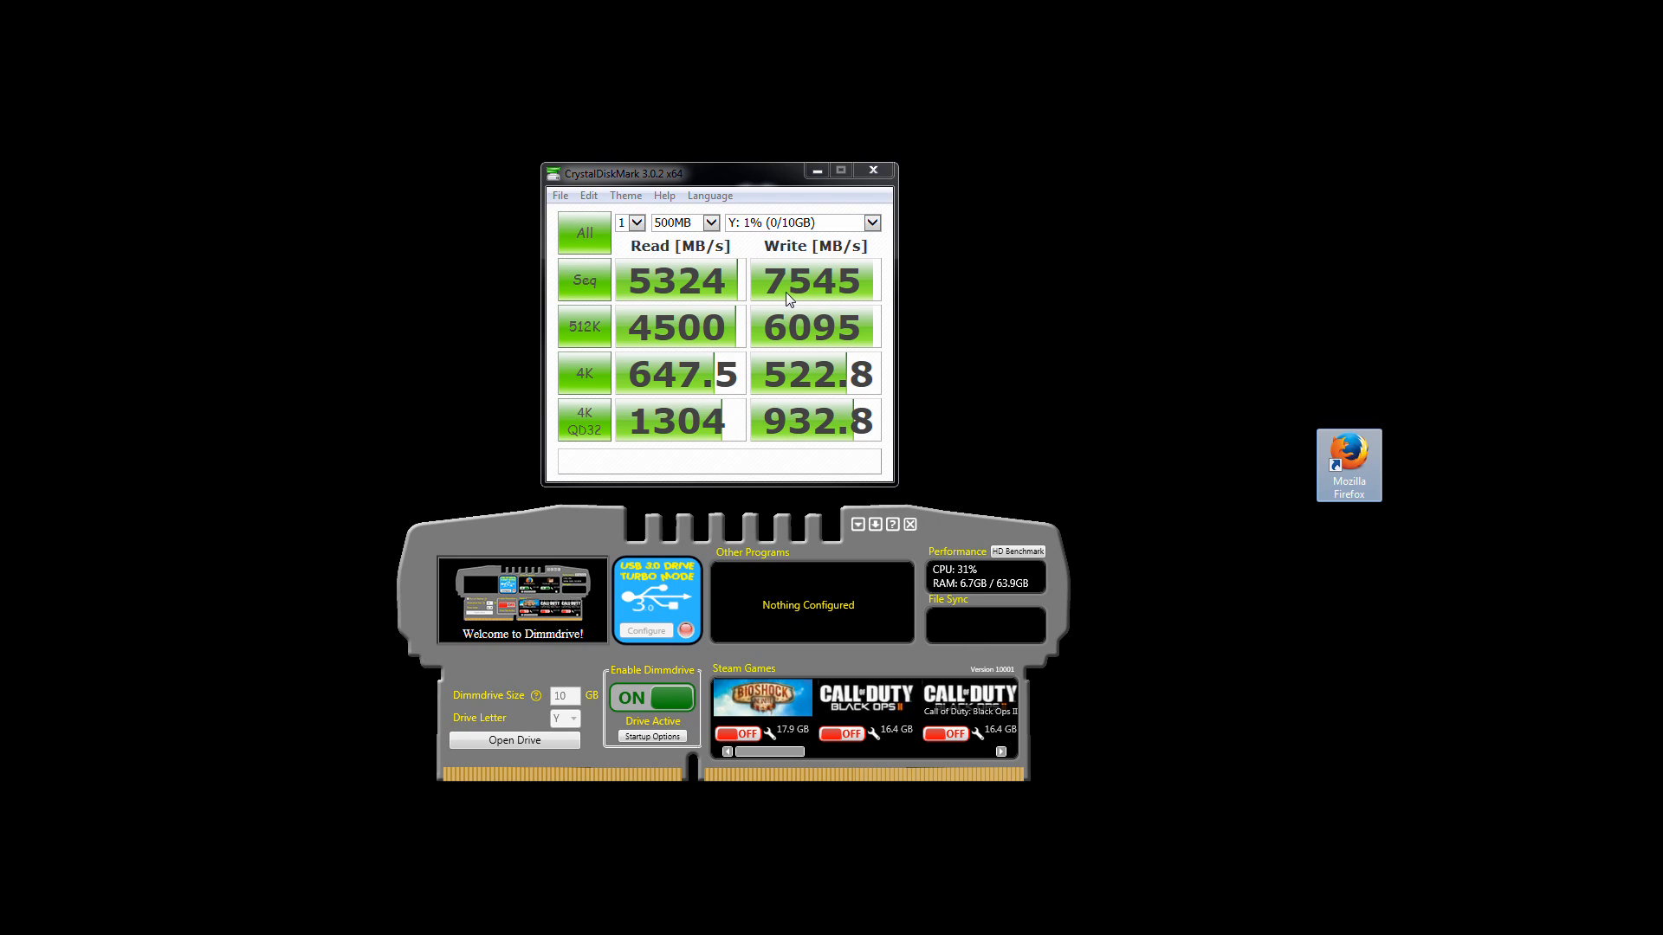
mouse_move(789, 297)
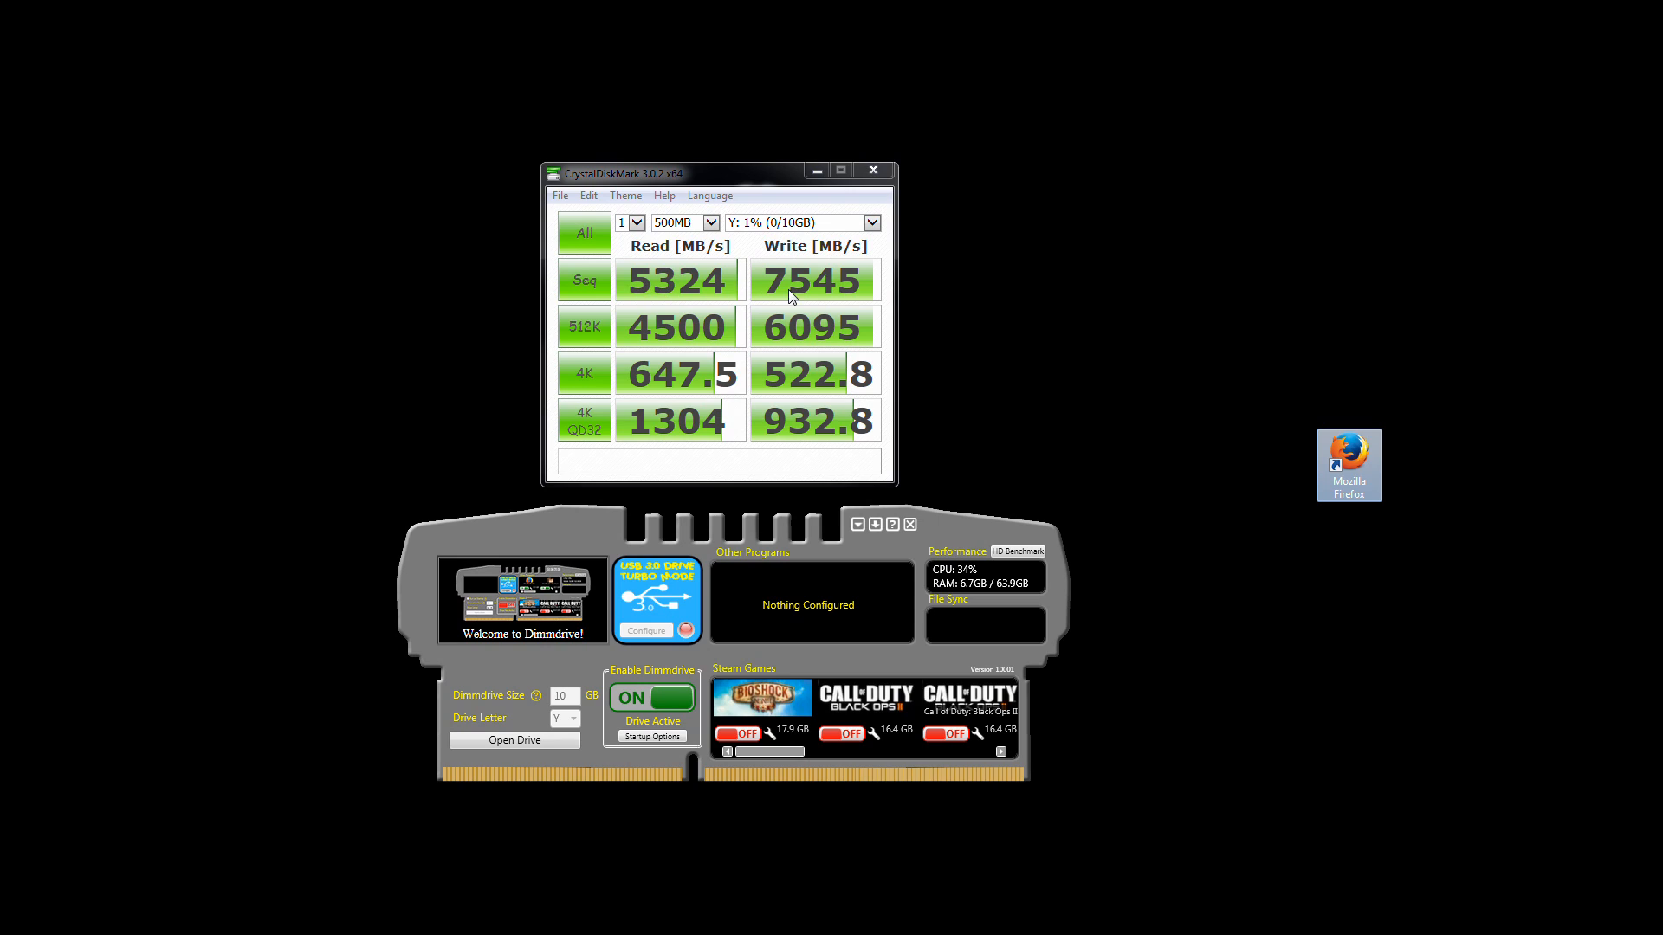
mouse_move(843, 302)
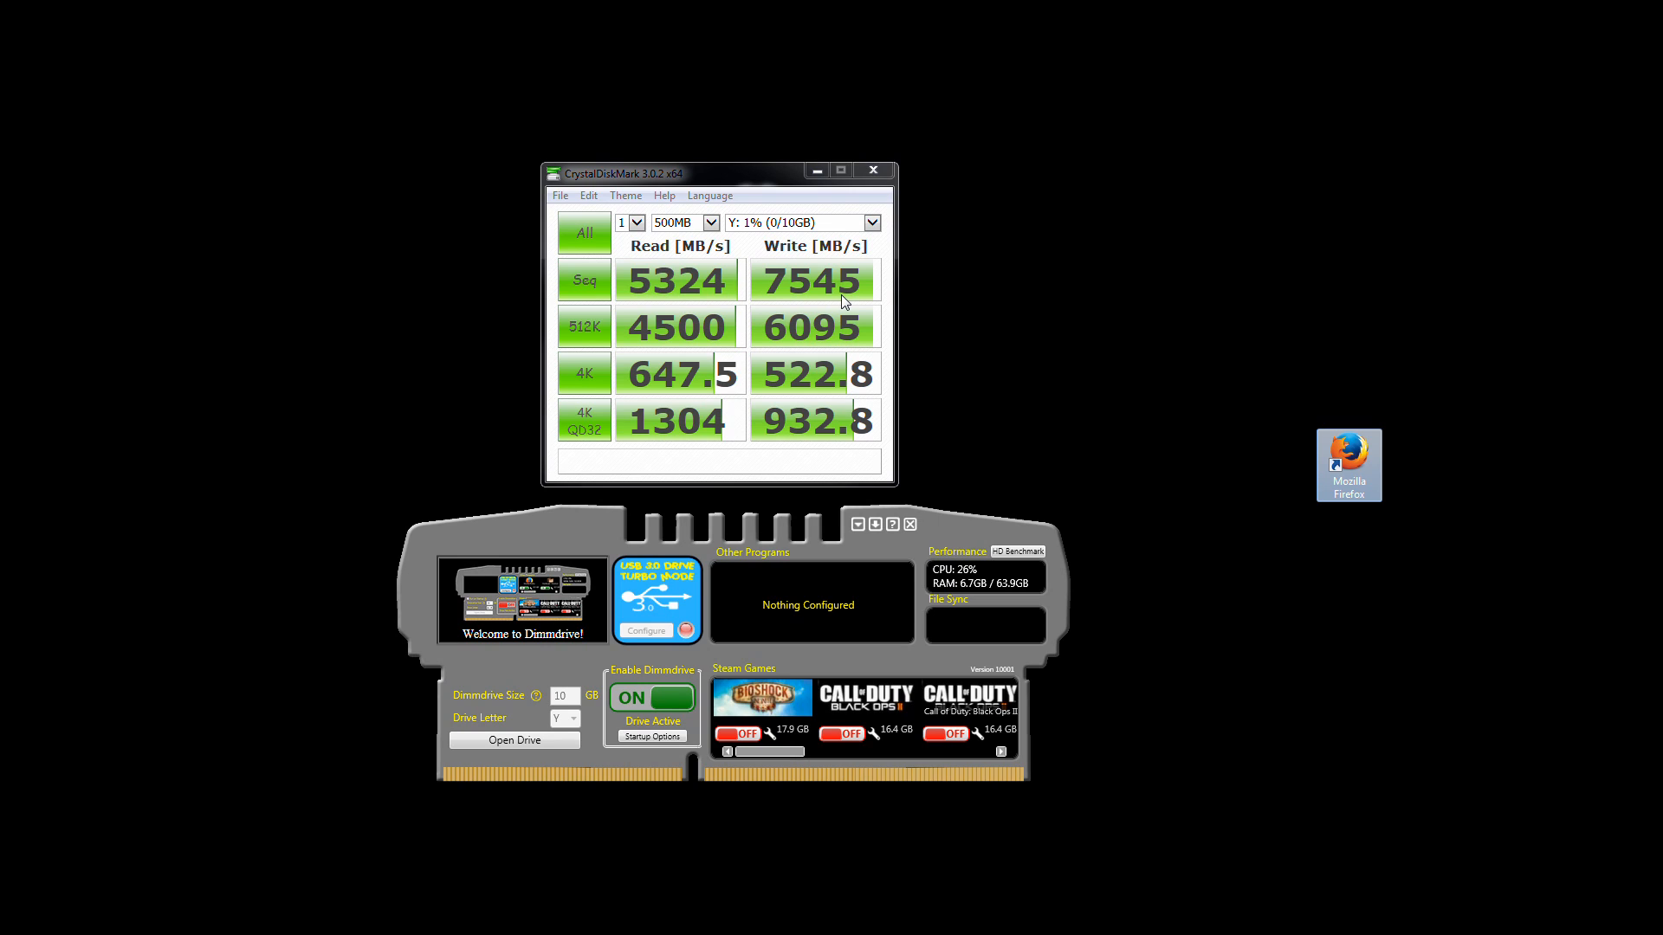
mouse_move(811, 258)
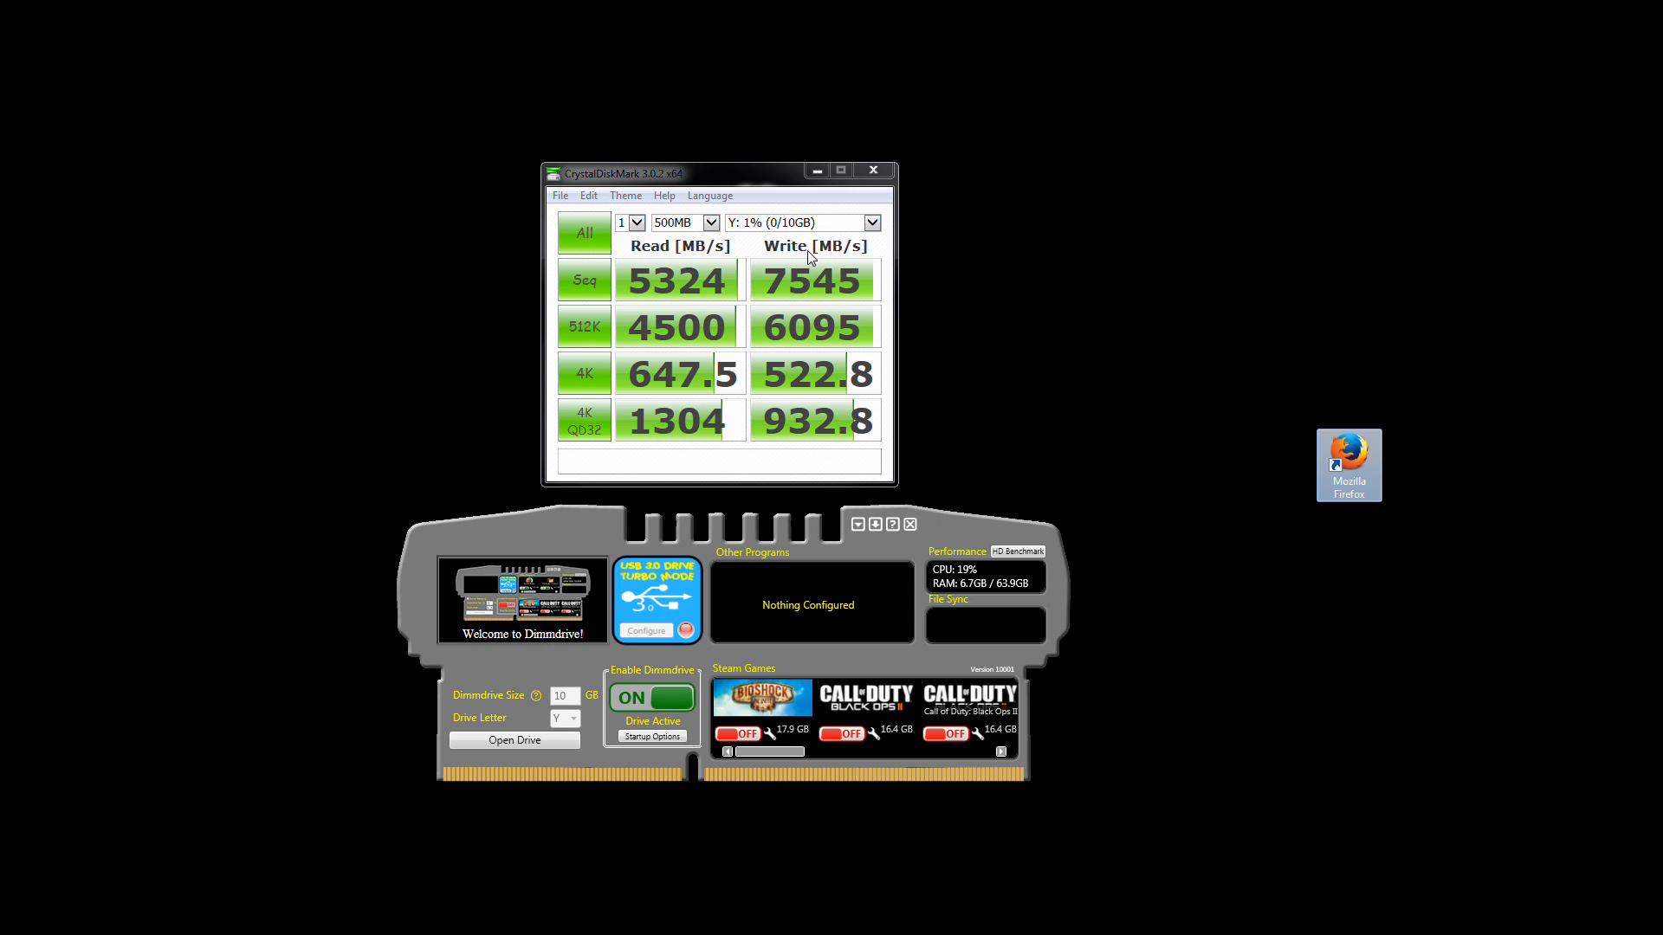
mouse_move(757, 184)
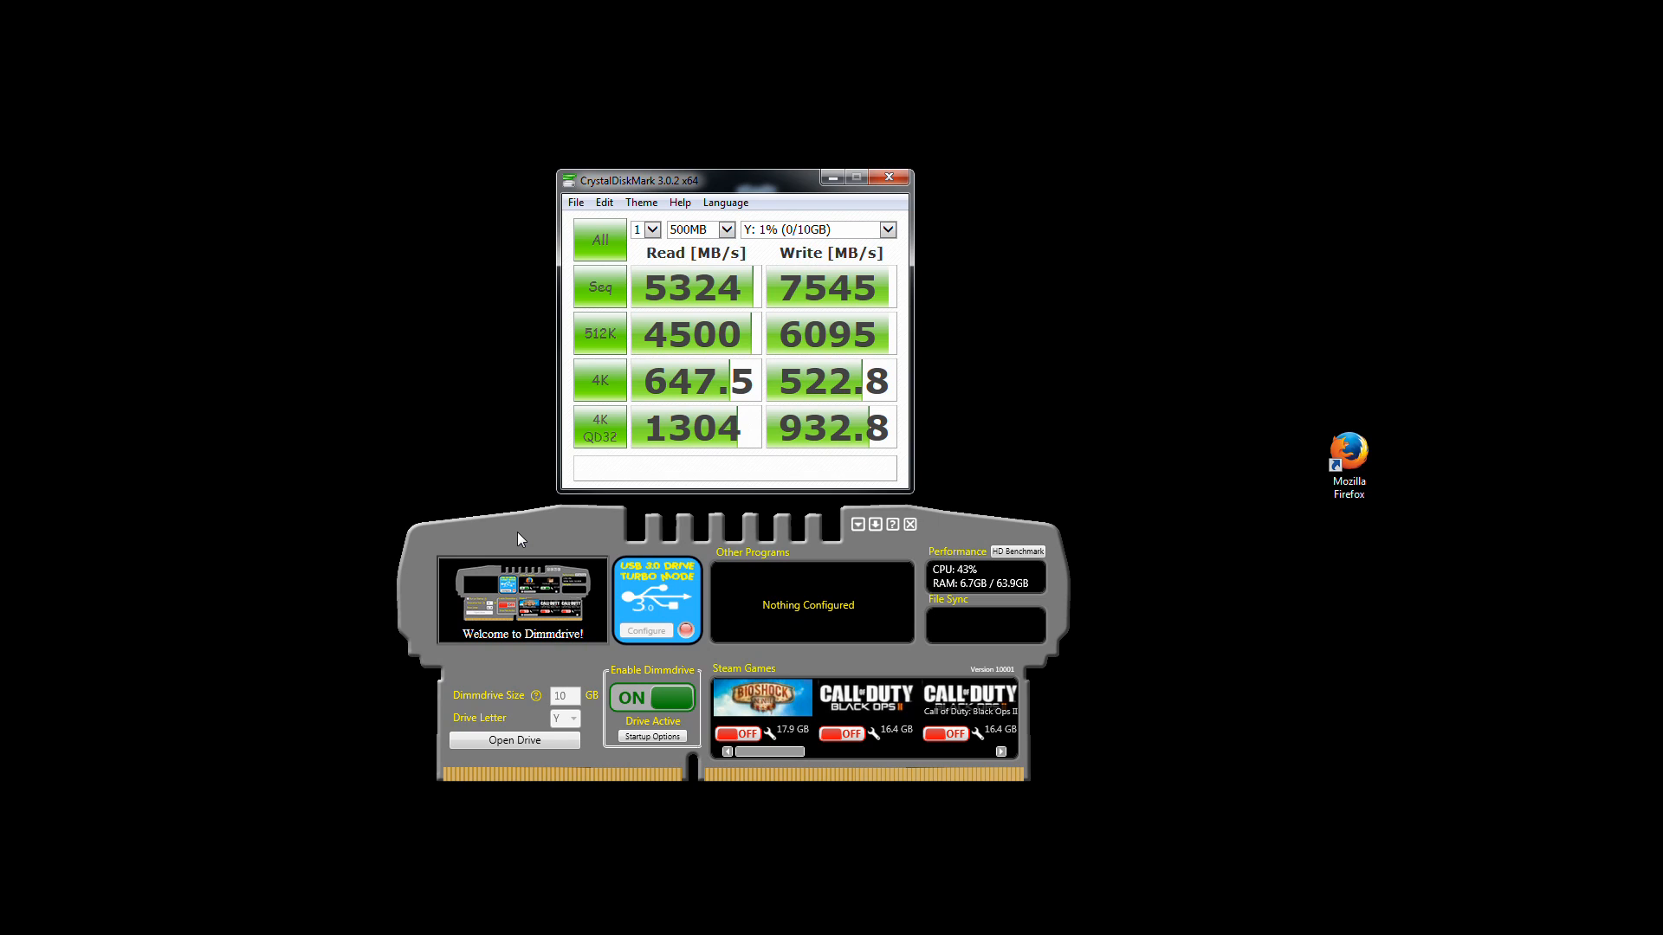
mouse_move(790, 341)
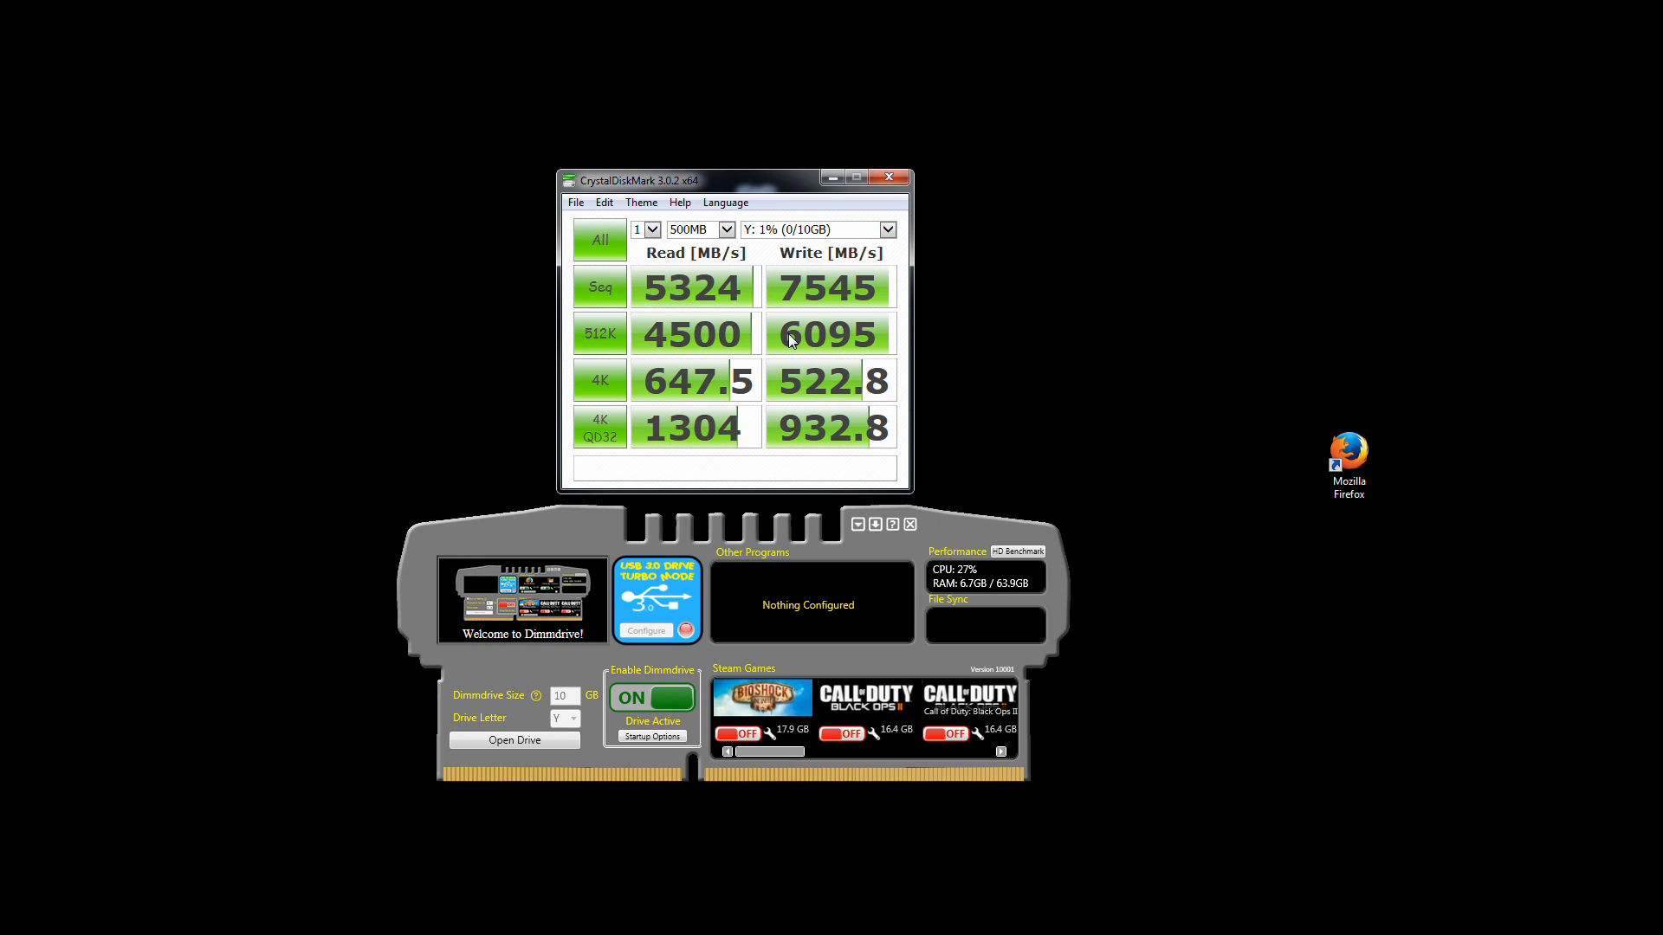